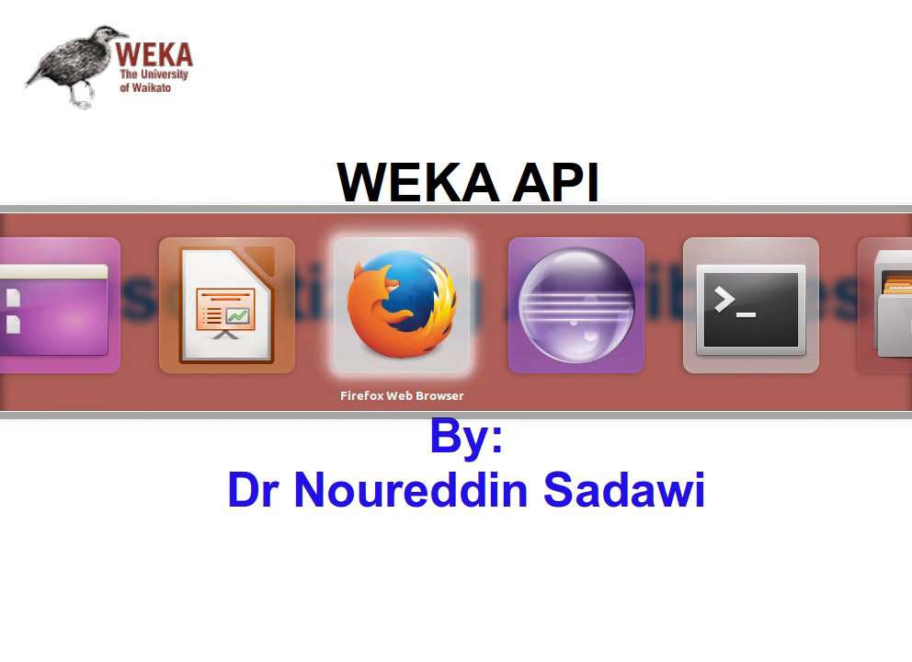
Step: Show the weka.filters.unsupervised.attribute class list in the Firefox Weka docs
left_click(400, 305)
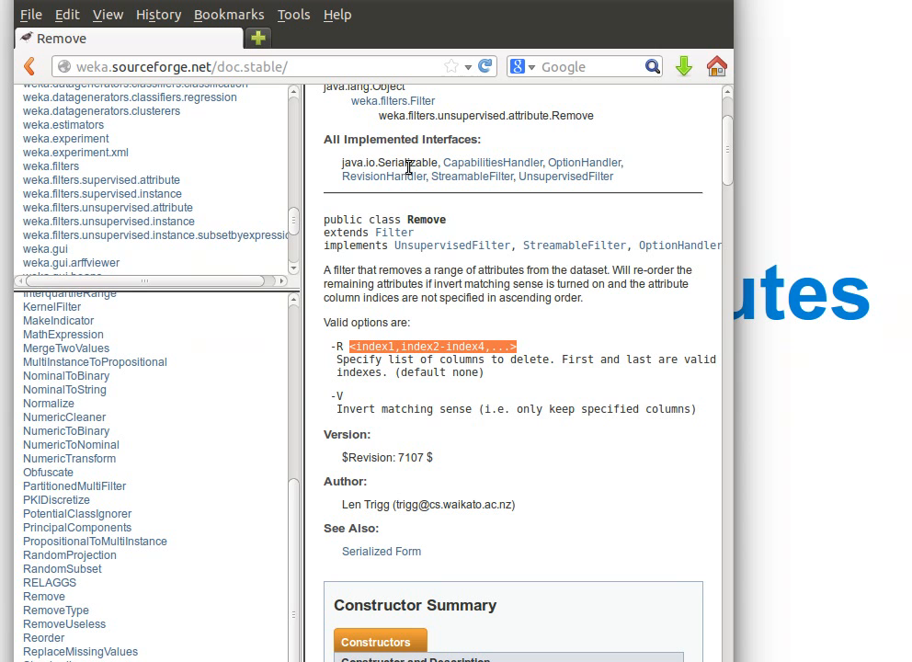
mouse_move(341, 182)
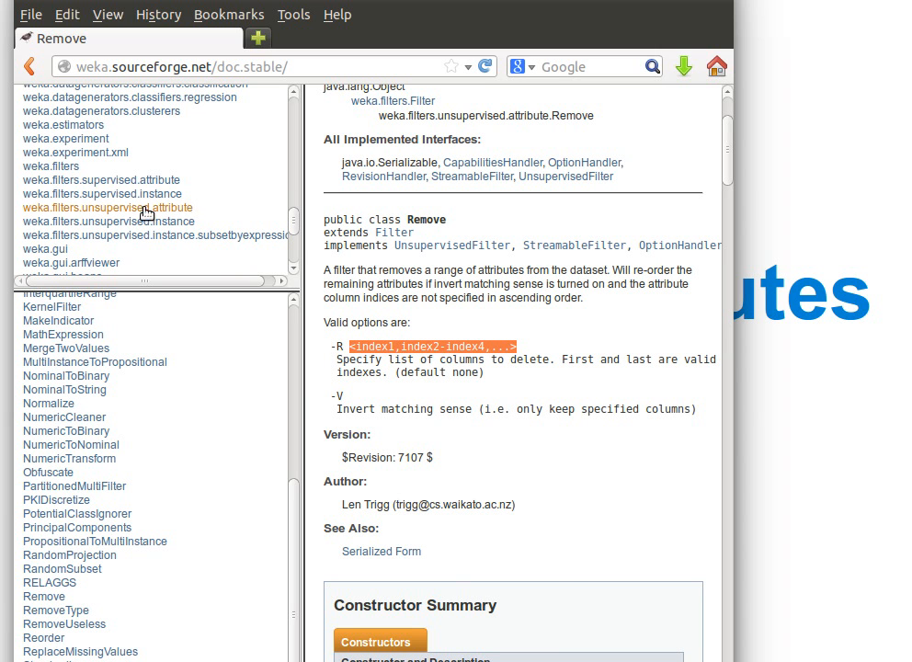
mouse_move(110, 212)
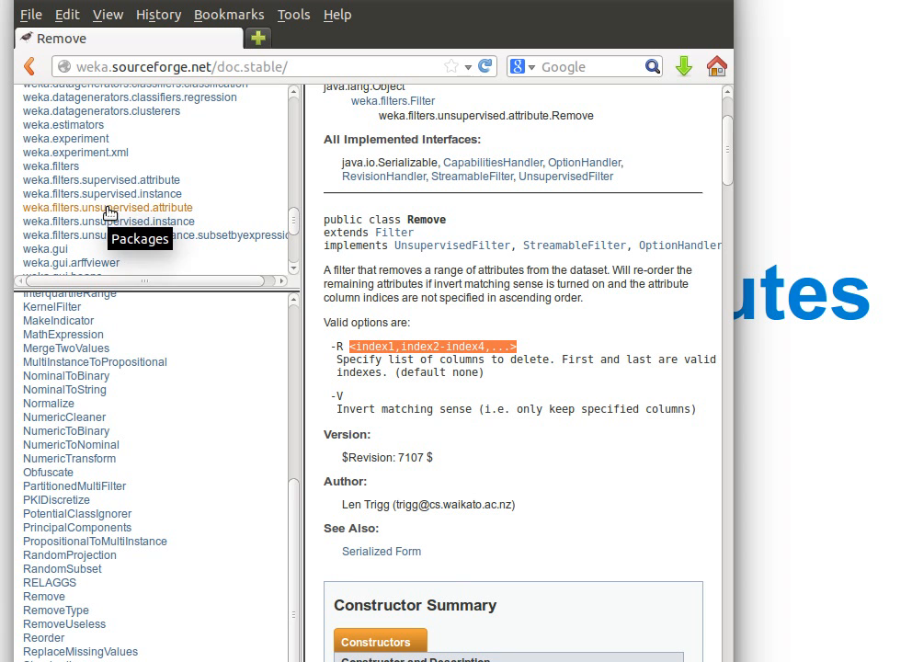
left_click(107, 206)
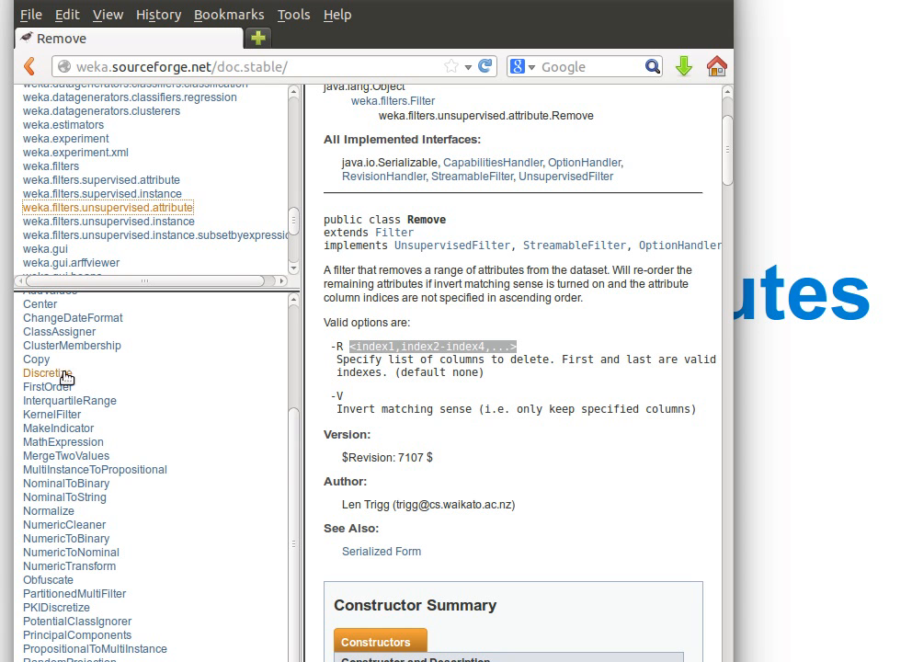
Step: Load the Discretize class page and scroll down to its description
left_click(47, 372)
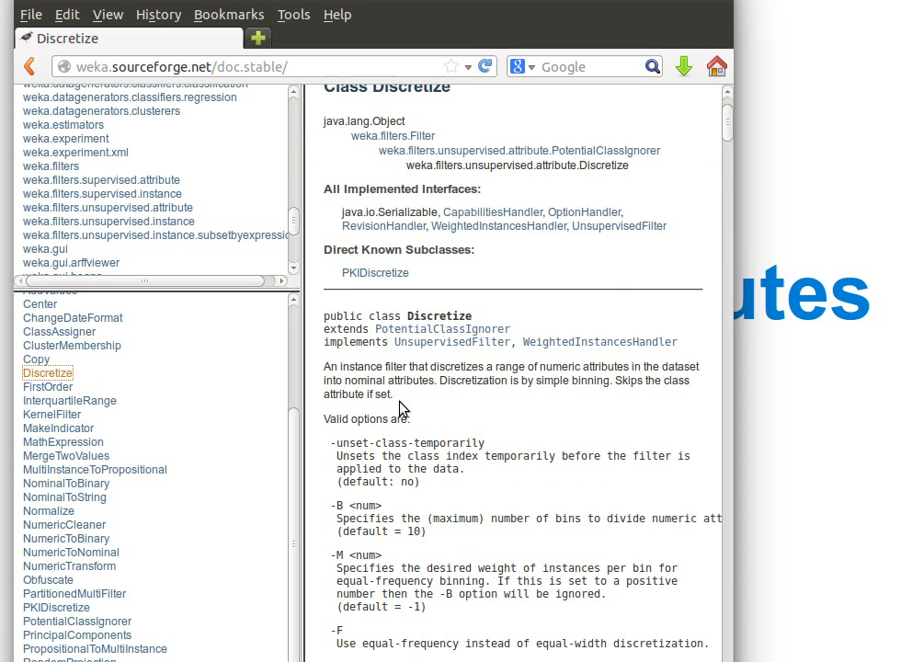
scroll("down", 3)
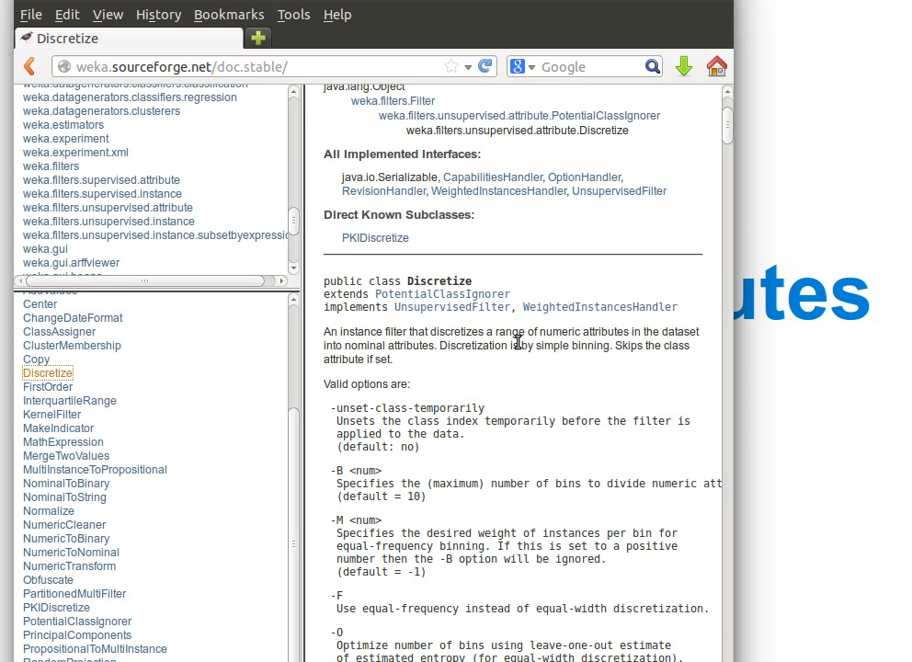
mouse_move(680, 333)
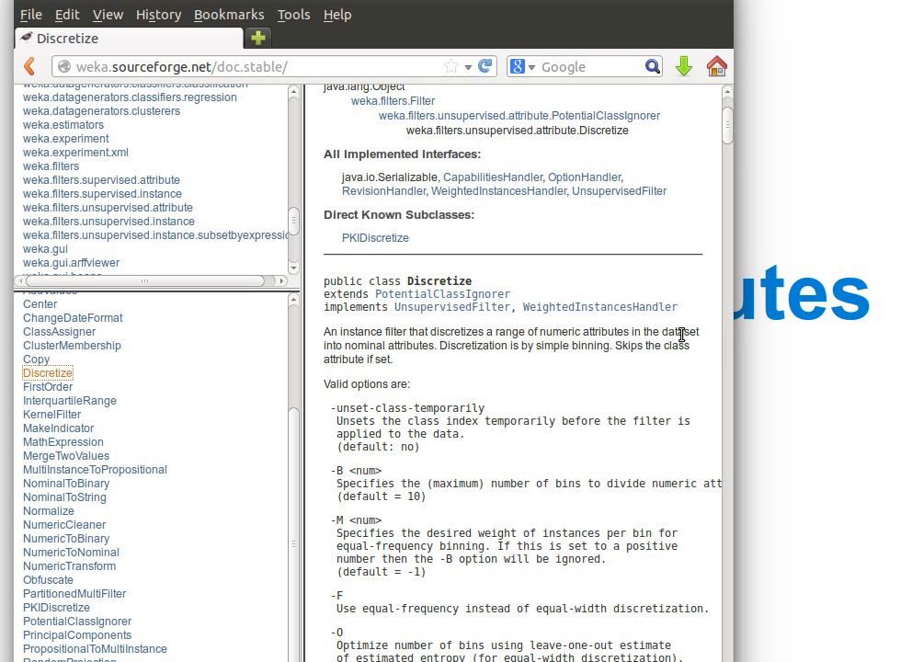
mouse_move(347, 347)
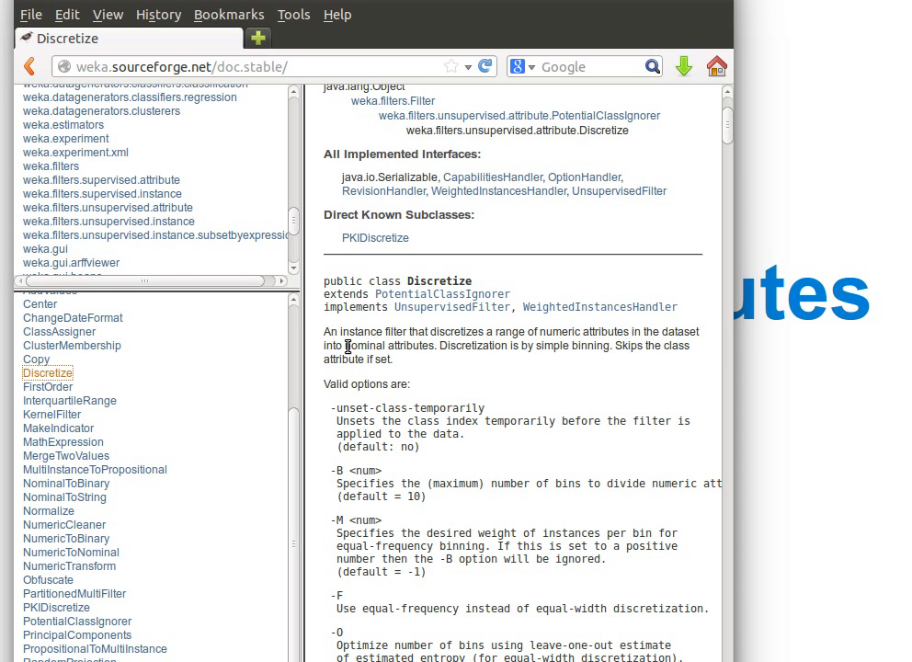
mouse_move(419, 368)
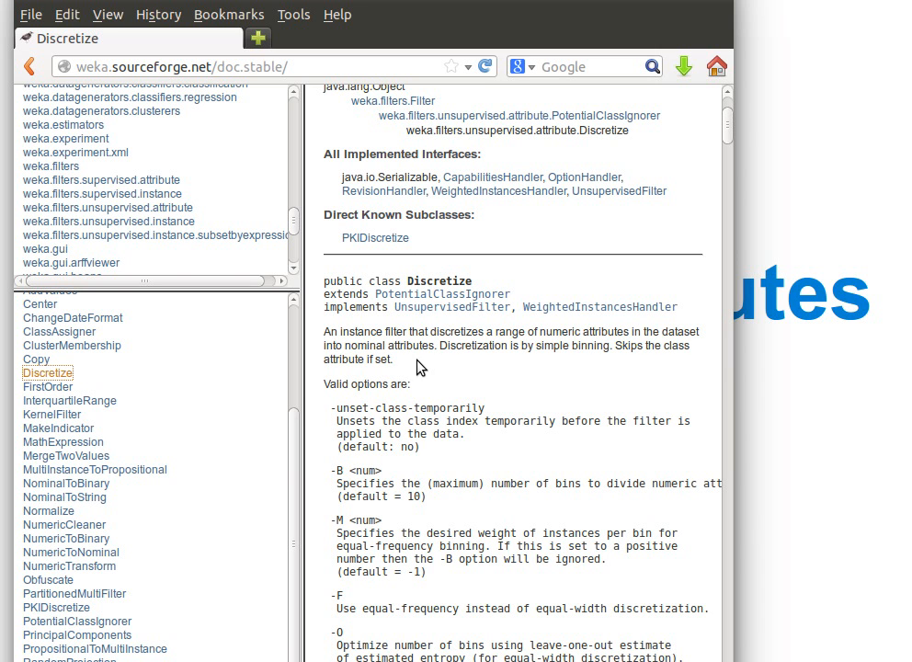
mouse_move(402, 327)
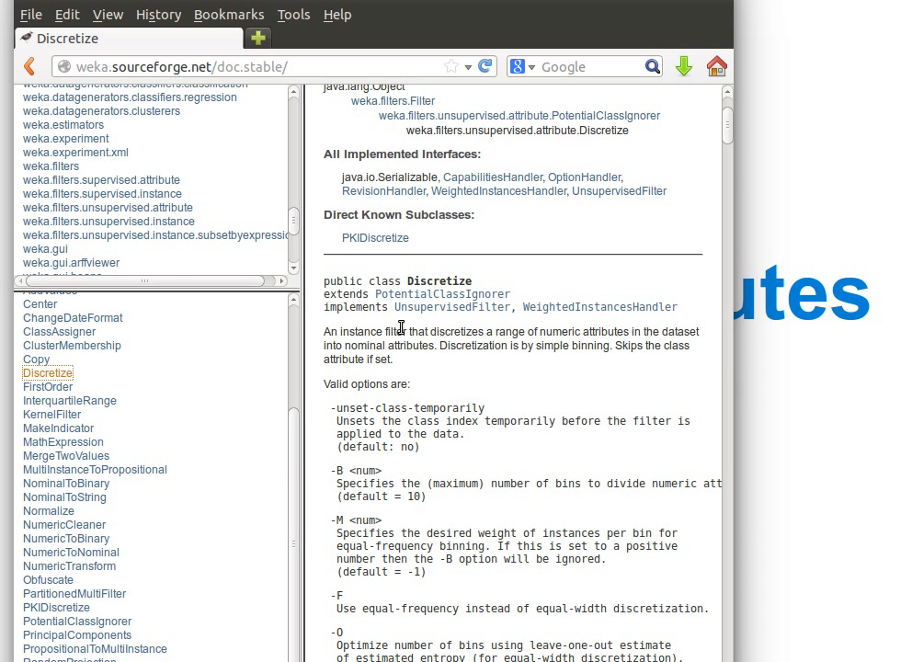
mouse_move(108, 207)
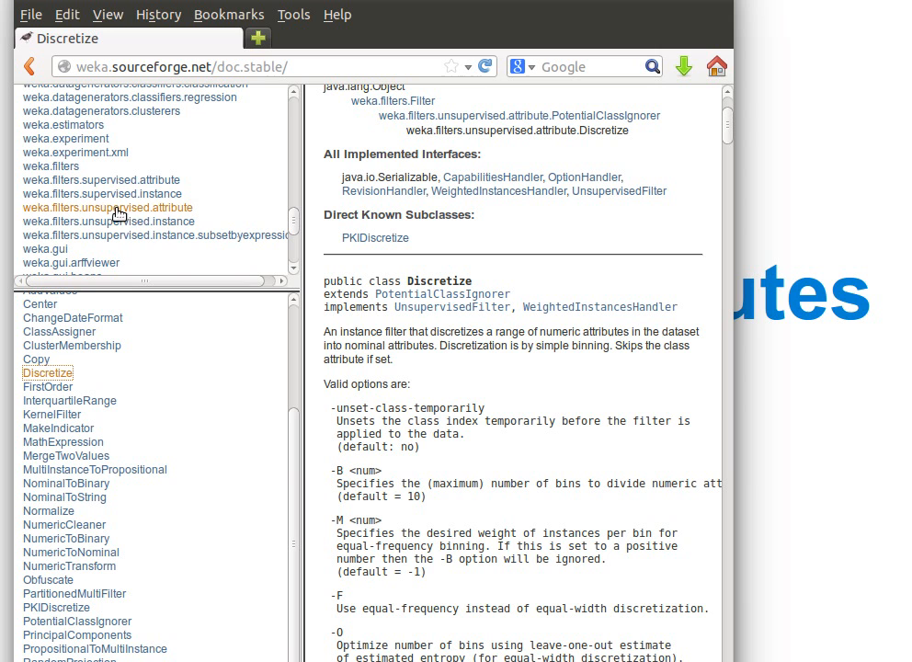
mouse_move(127, 213)
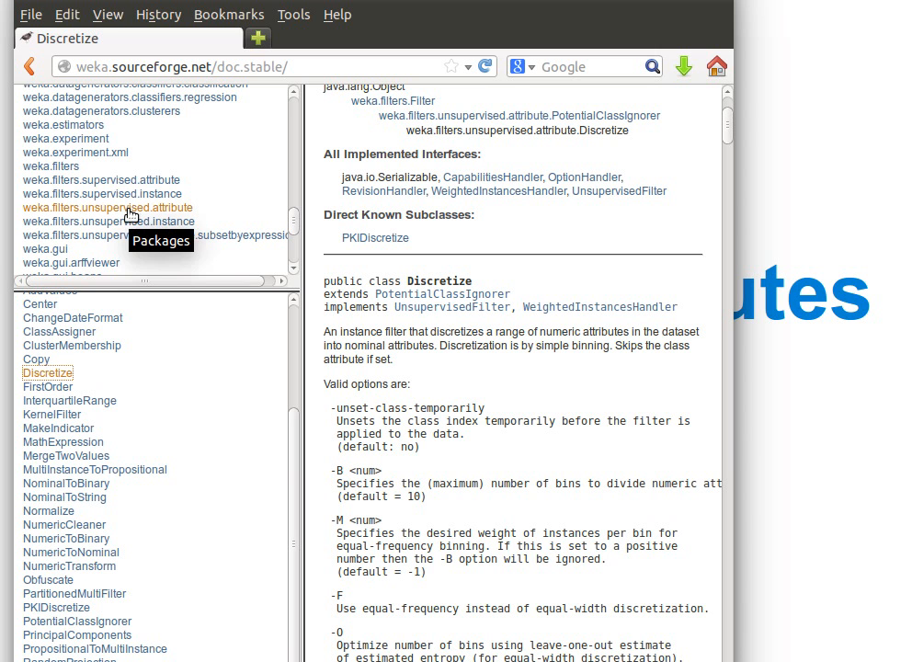
mouse_move(516, 501)
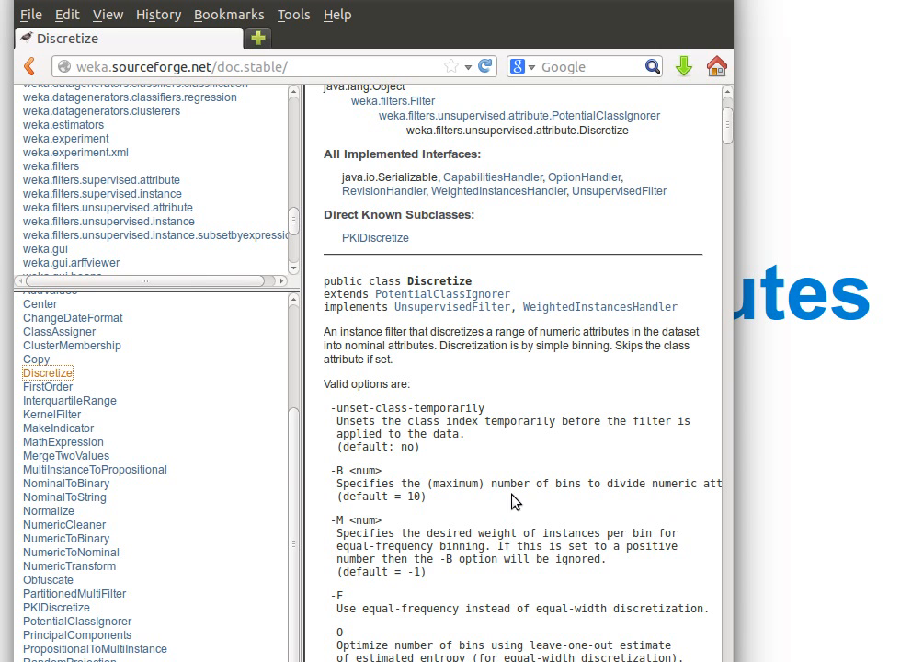
scroll("down", 3)
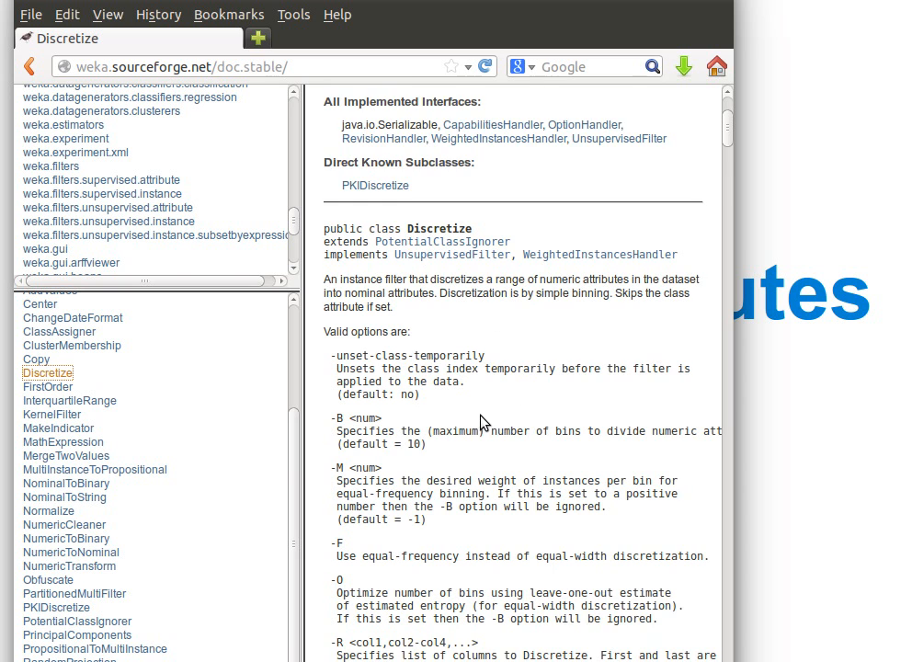
scroll("down", 3)
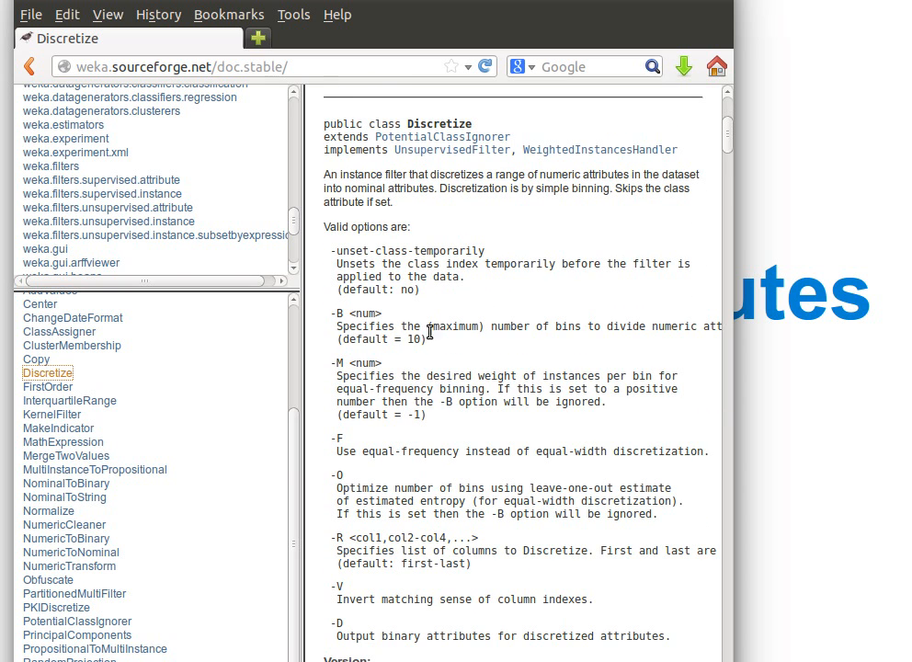
mouse_move(655, 97)
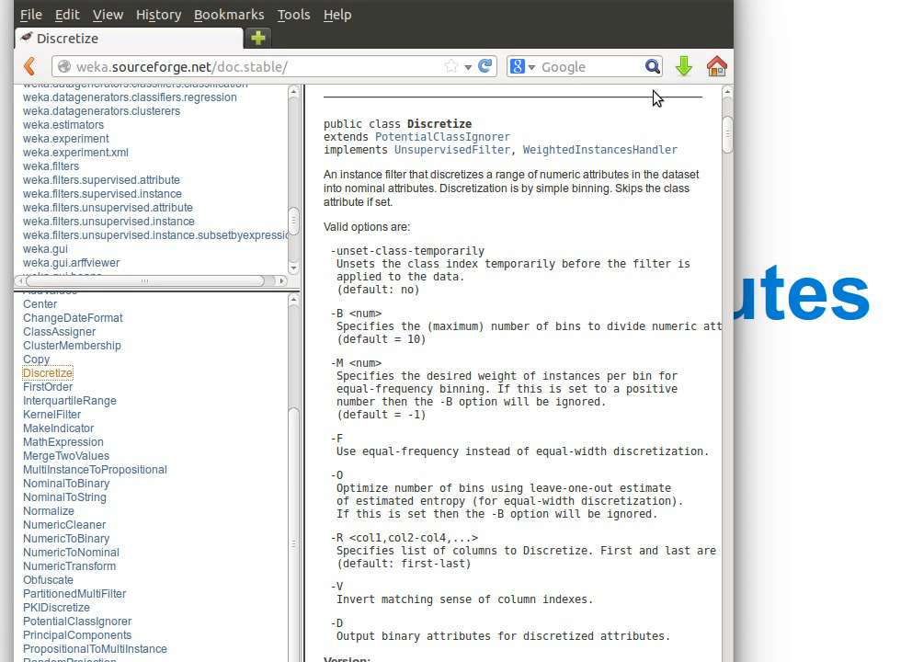
scroll("right", 3)
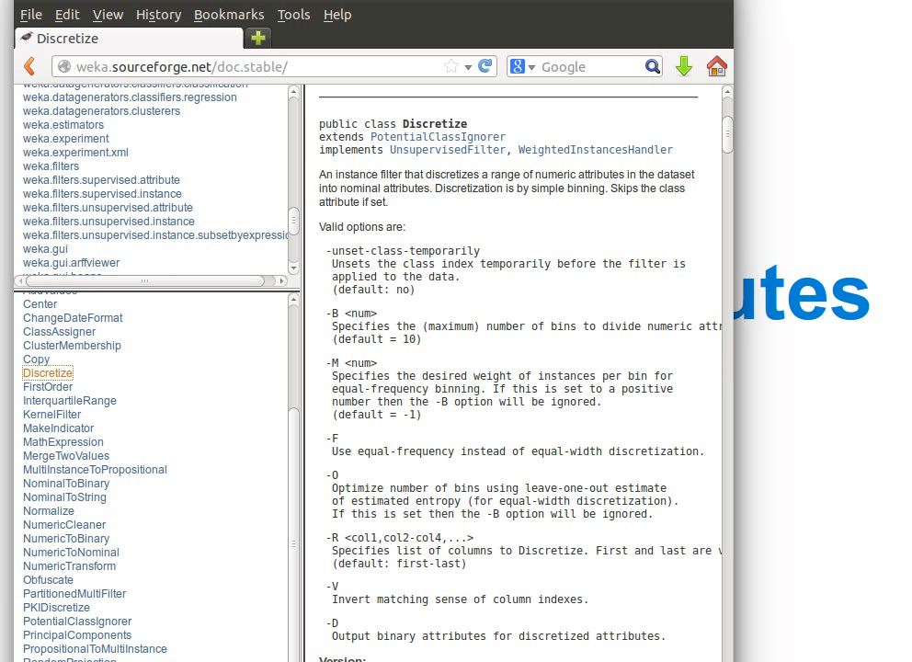
mouse_move(427, 331)
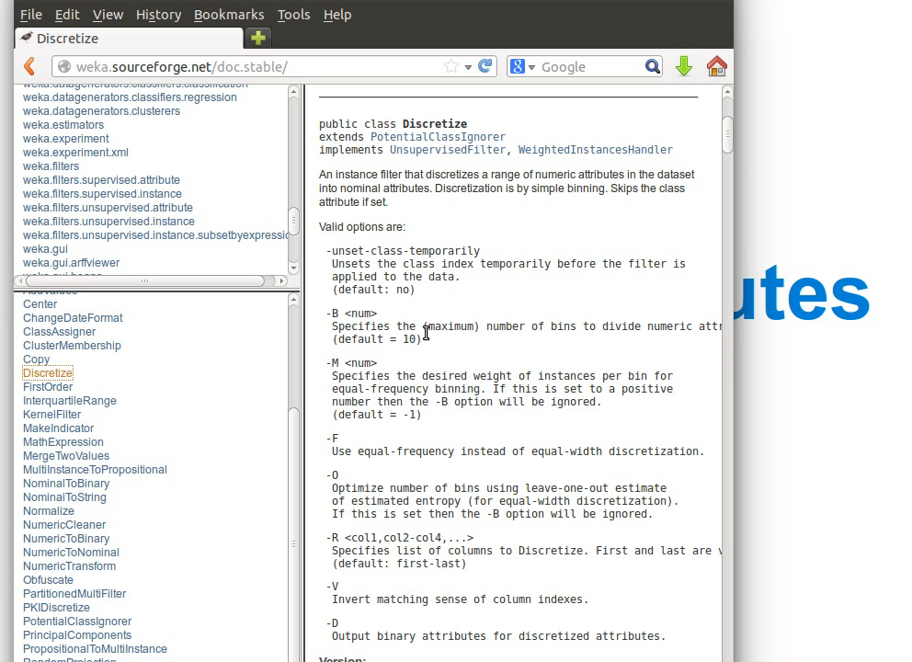
mouse_move(504, 324)
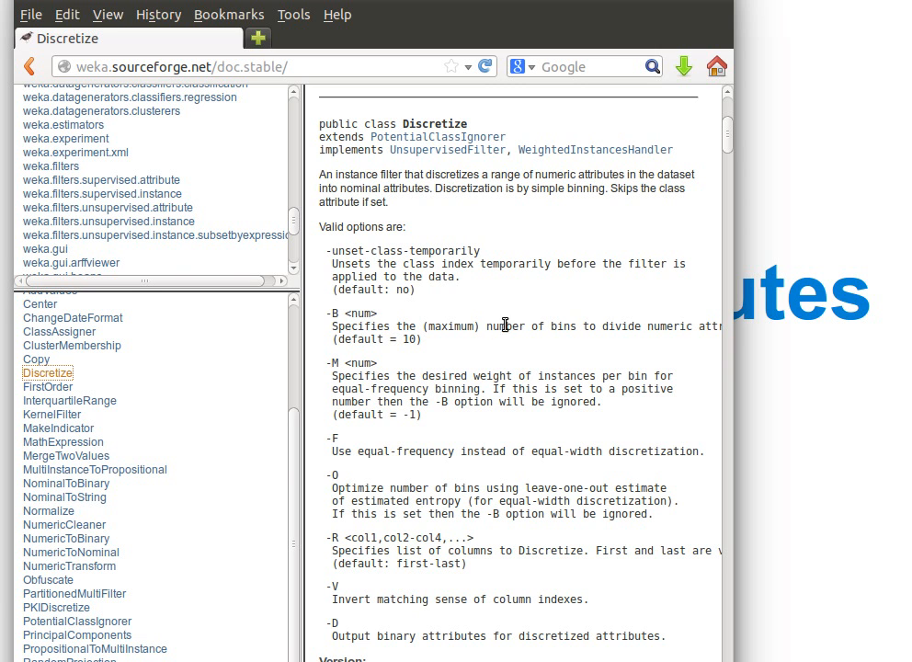
mouse_move(476, 341)
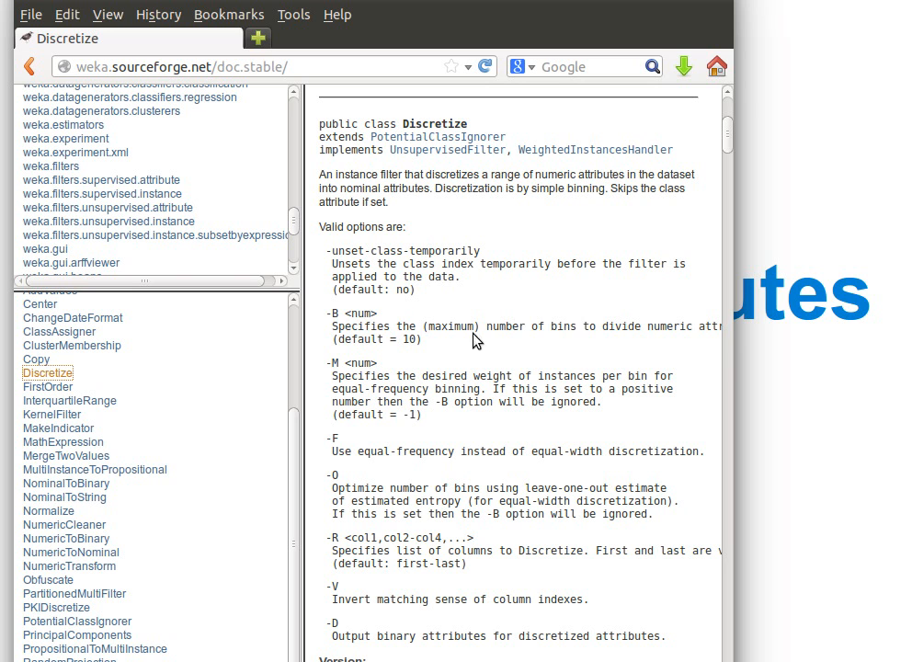
mouse_move(608, 322)
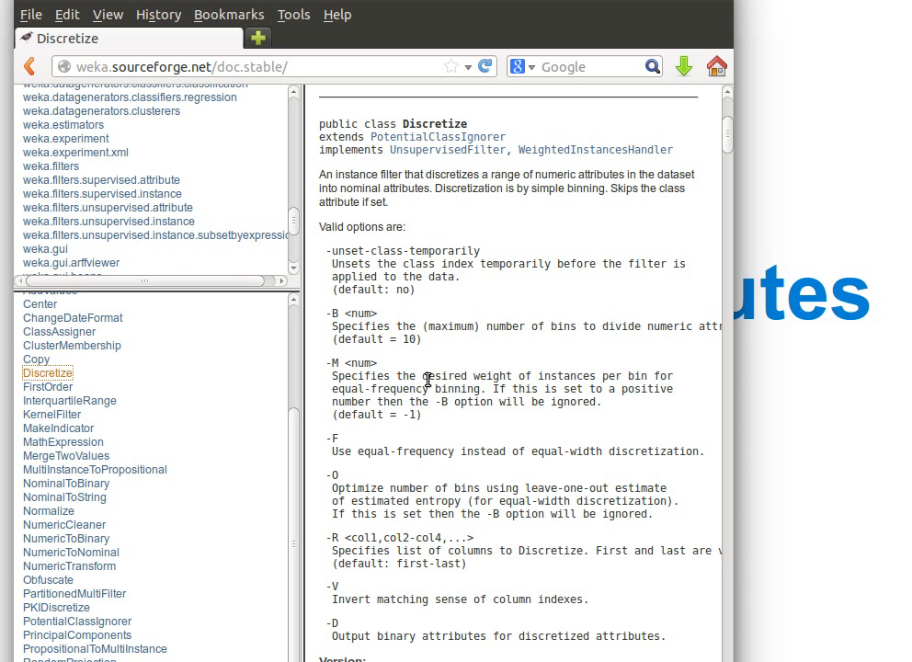
mouse_move(480, 389)
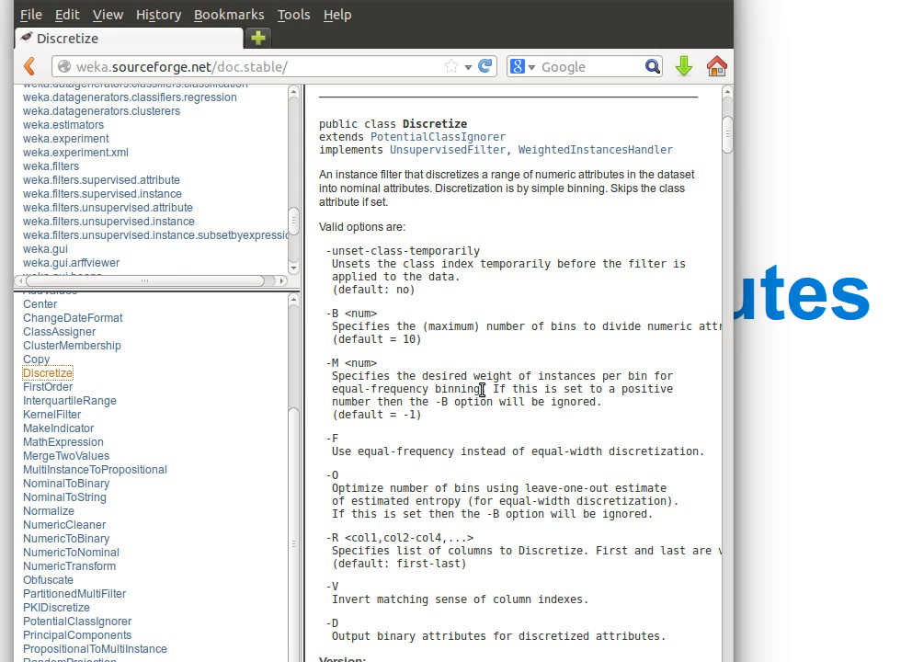
double_click(357, 313)
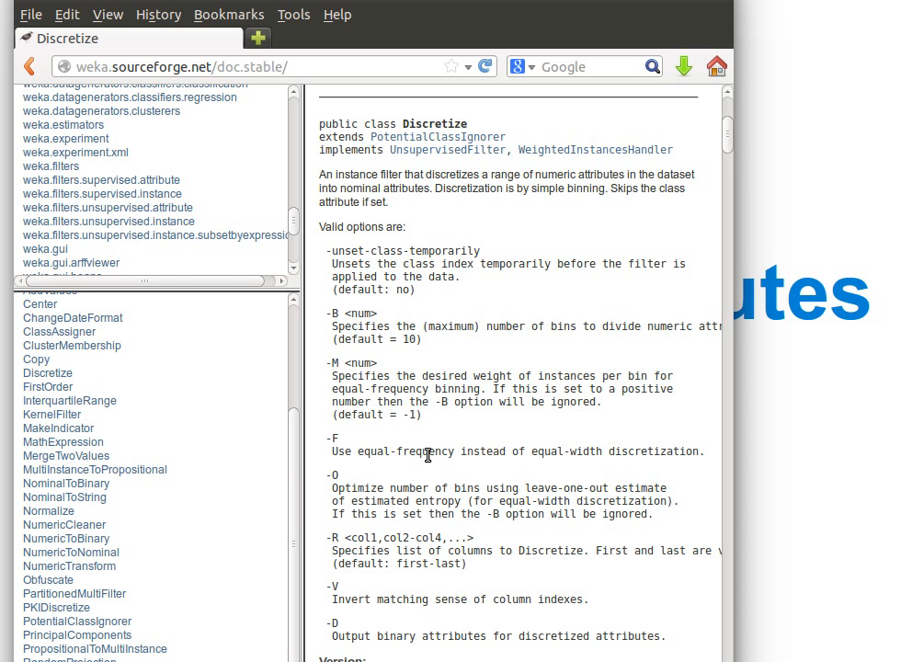
mouse_move(548, 467)
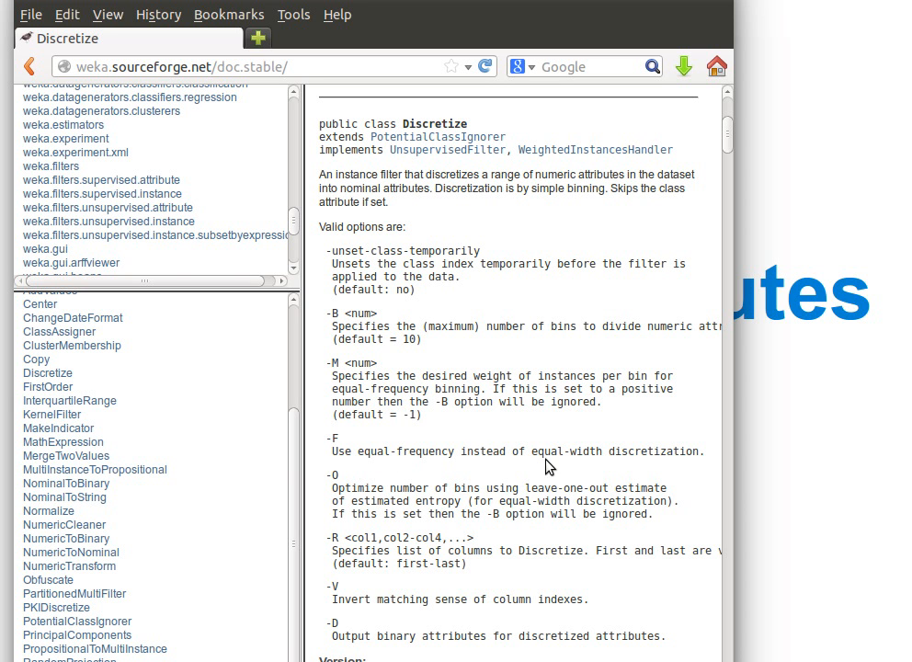
scroll("down", 3)
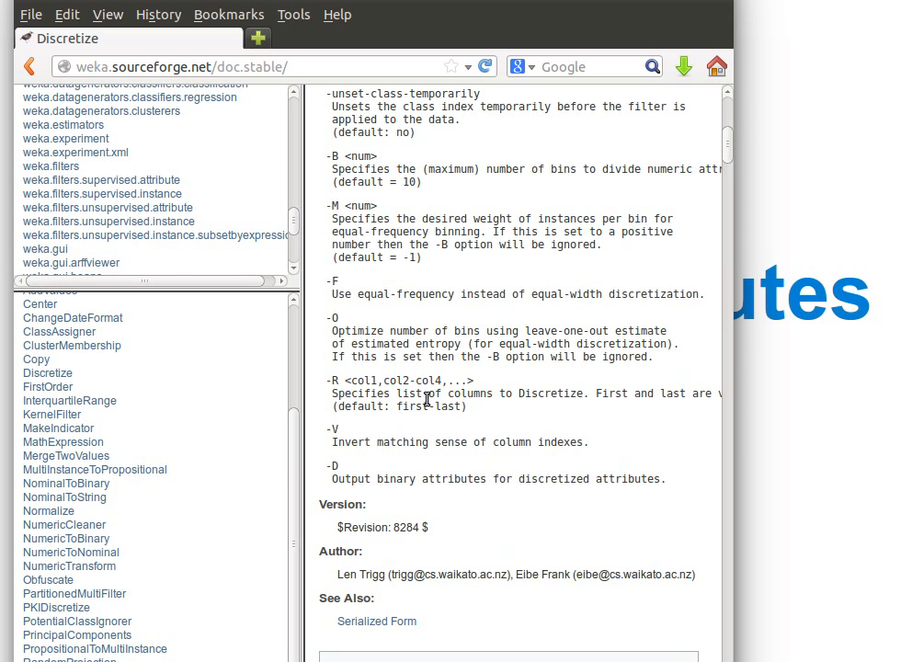
mouse_move(400, 434)
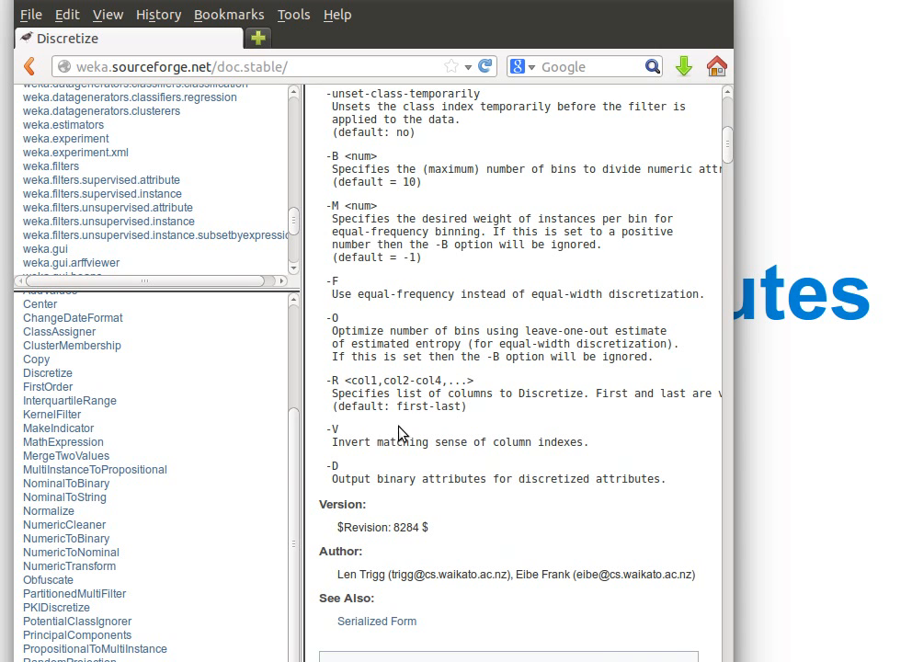
mouse_move(436, 442)
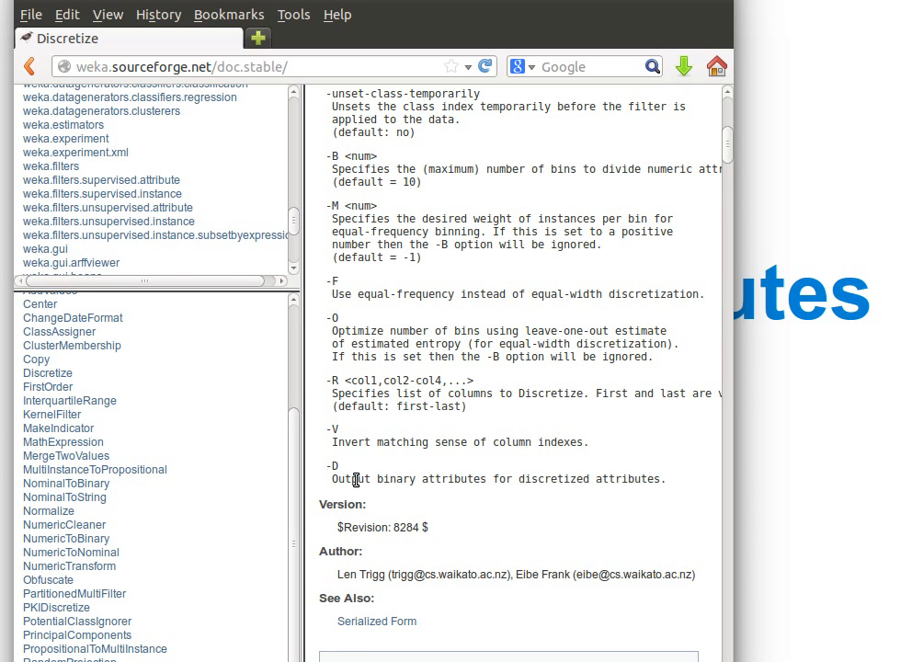
mouse_move(564, 484)
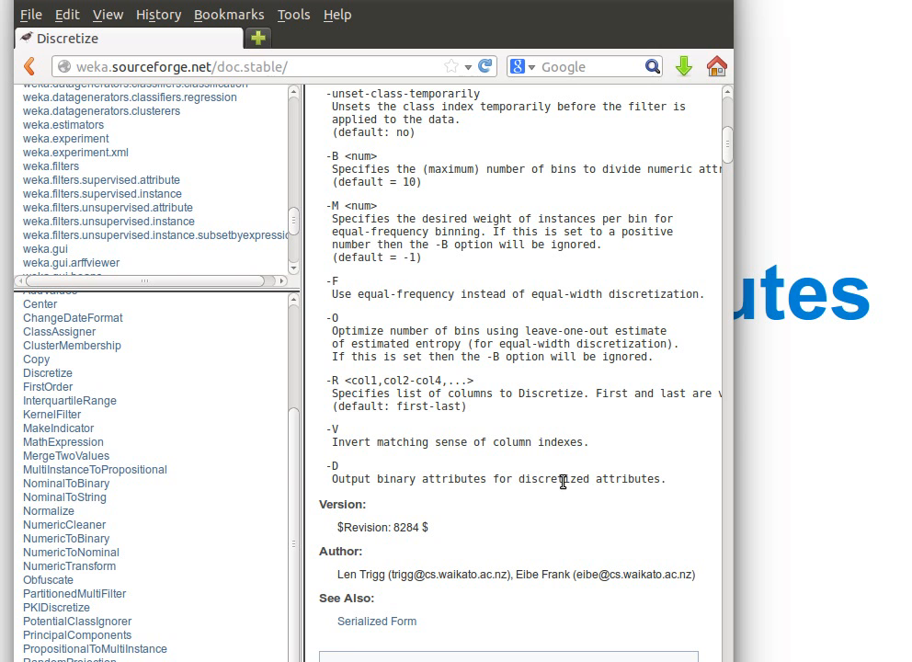
mouse_move(782, 193)
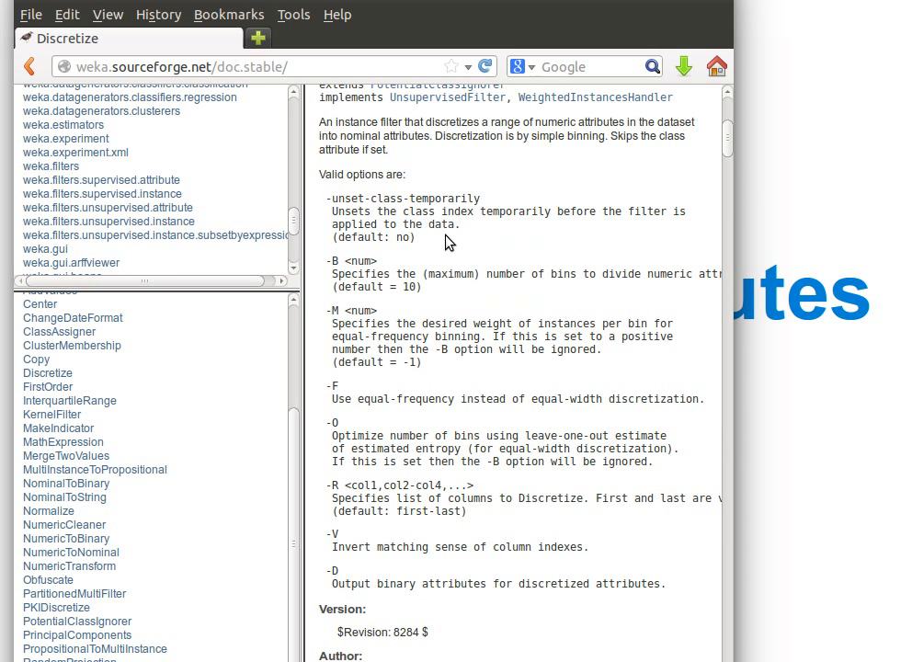
mouse_move(513, 259)
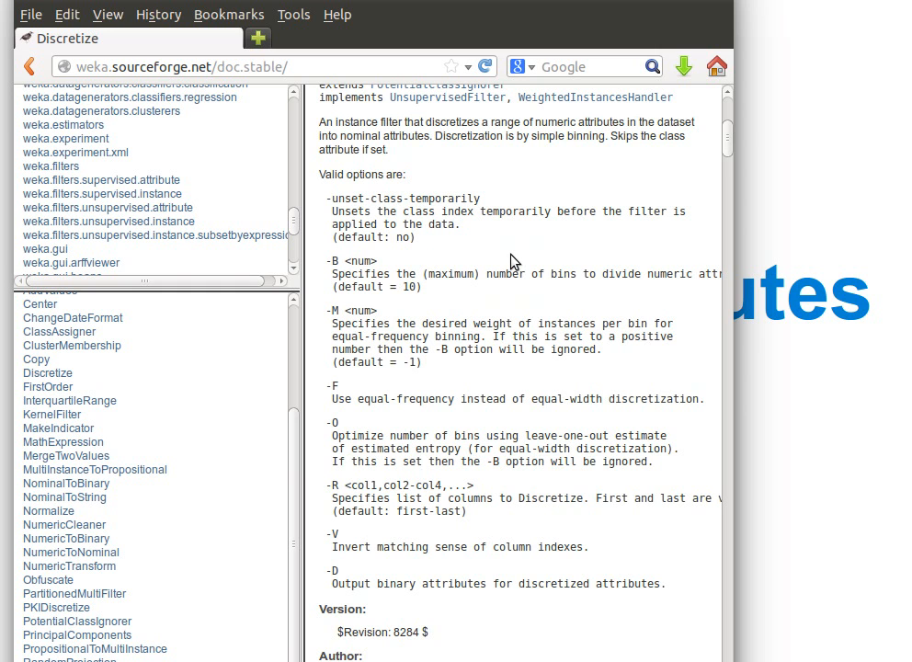
mouse_move(524, 264)
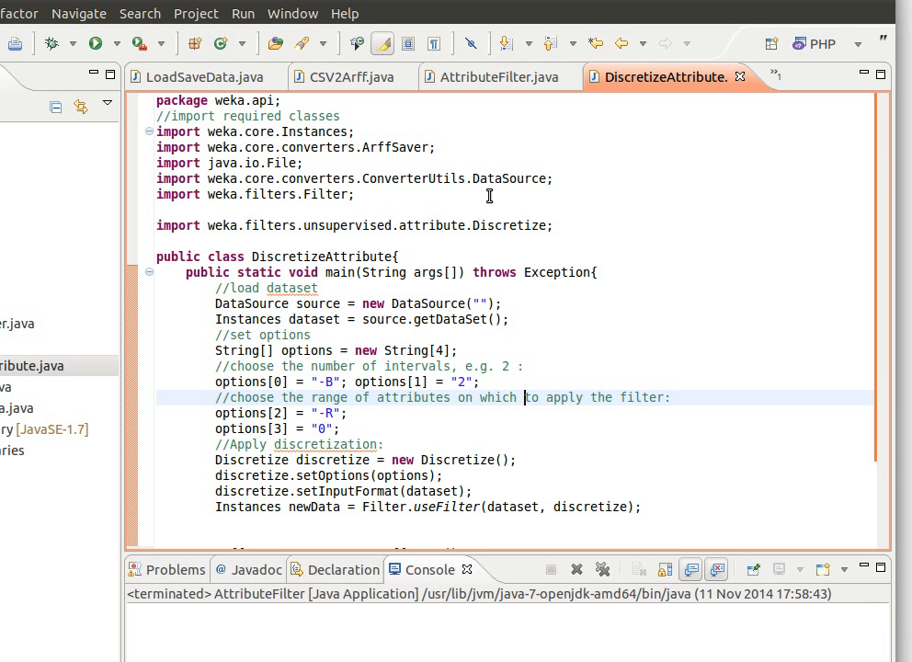
mouse_move(598, 159)
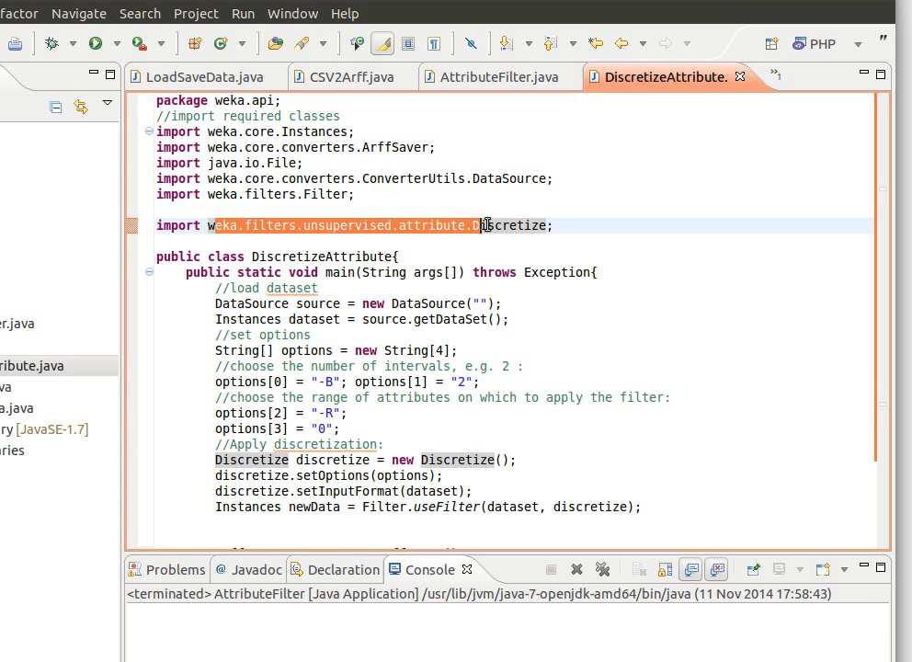
scroll("down", 3)
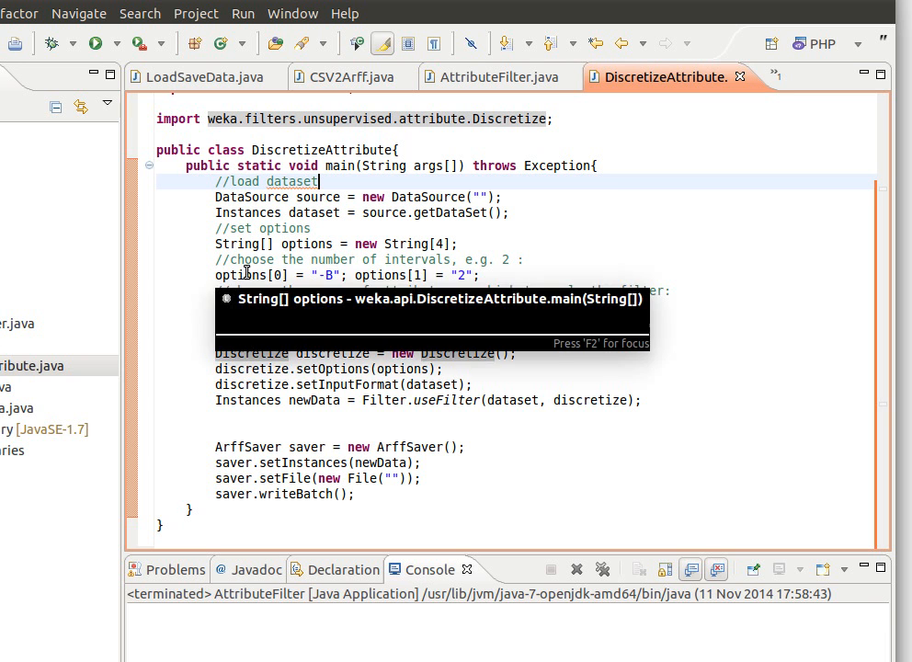
mouse_move(239, 243)
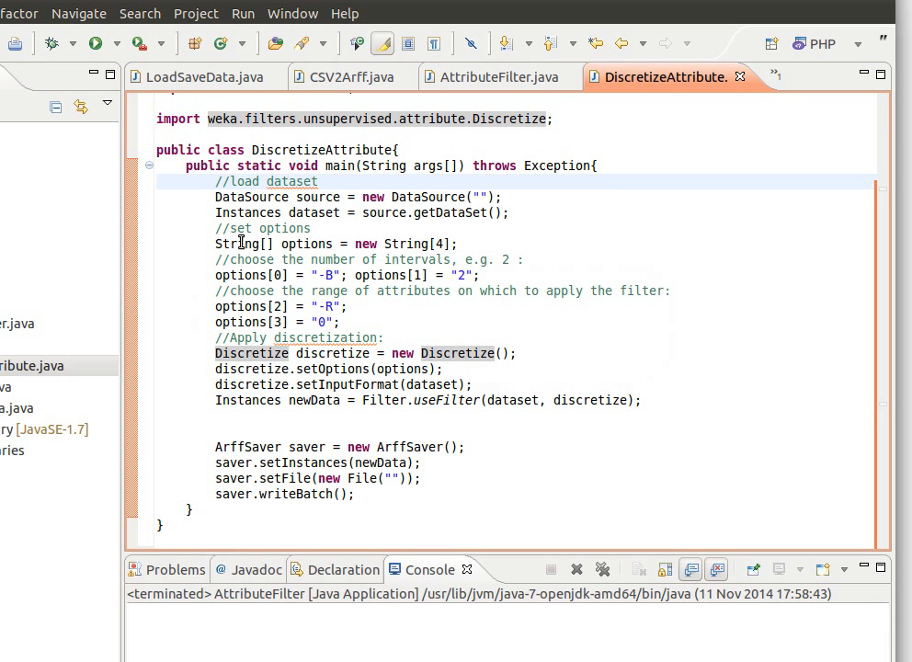
left_click(221, 244)
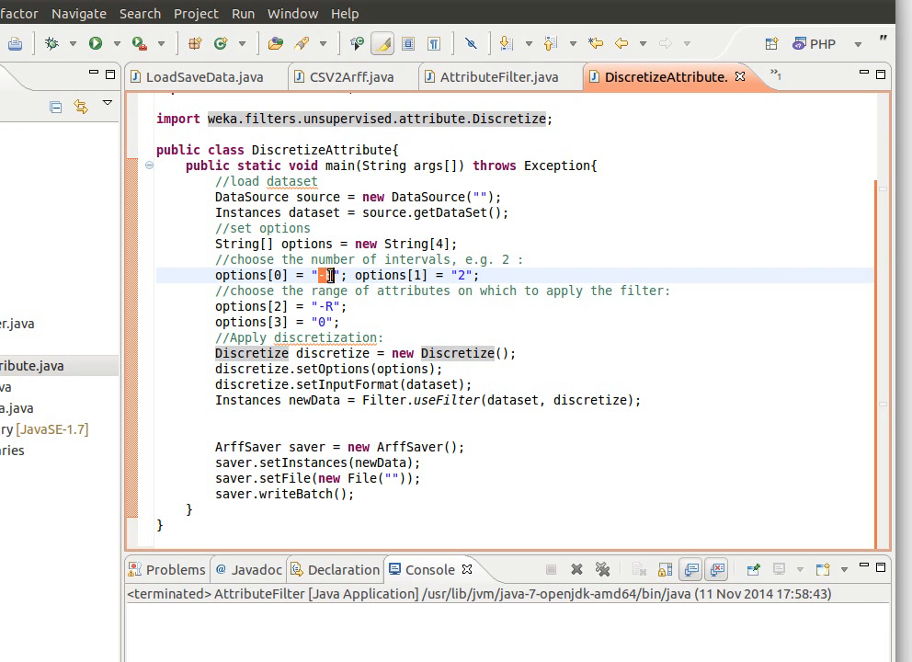
type("-B")
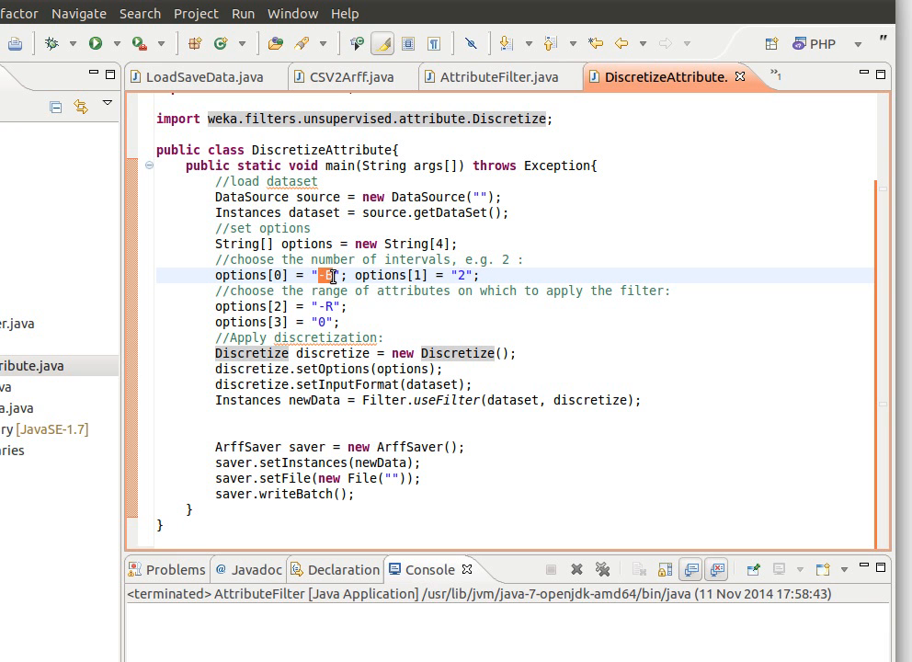
type("B")
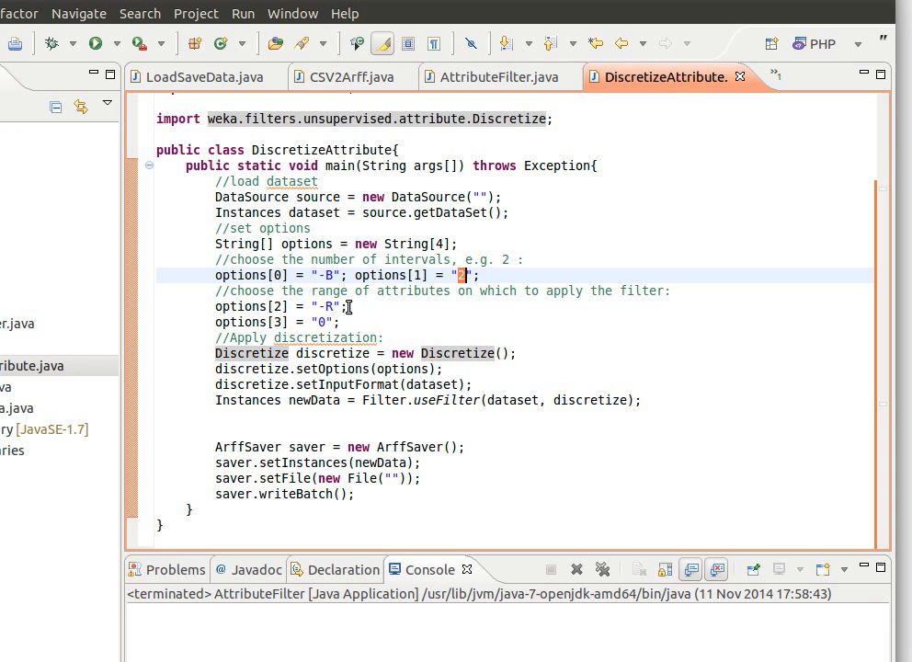
mouse_move(347, 293)
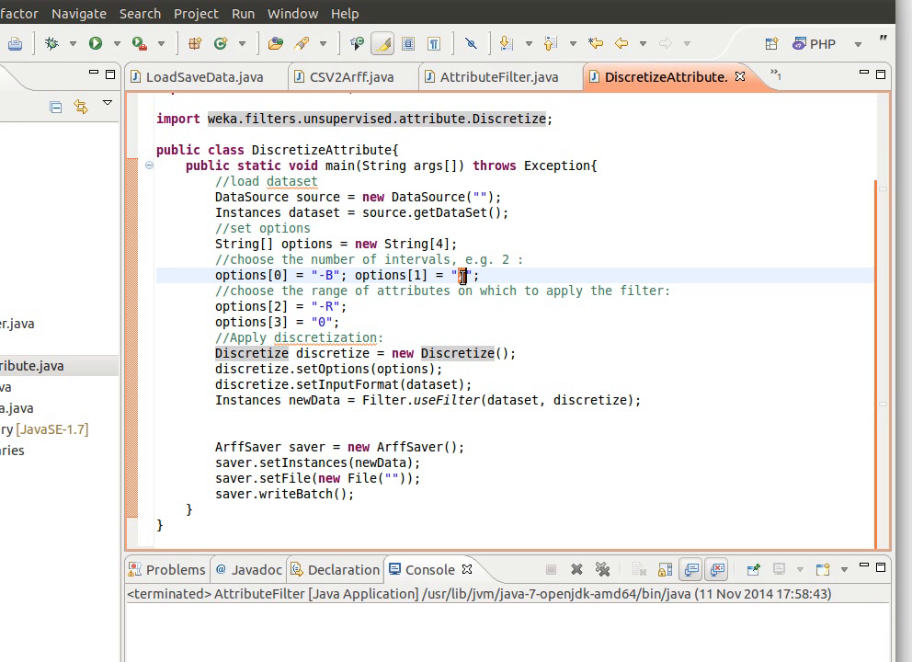
type("2")
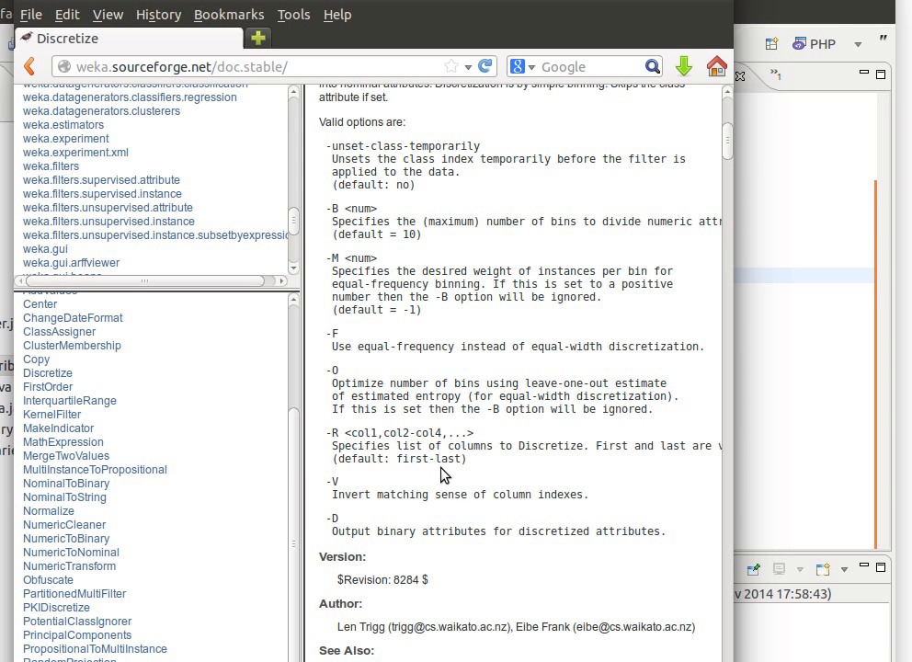
Step: Highlight the default 'first-last' range in the Discretize options, then return to Eclipse
double_click(431, 458)
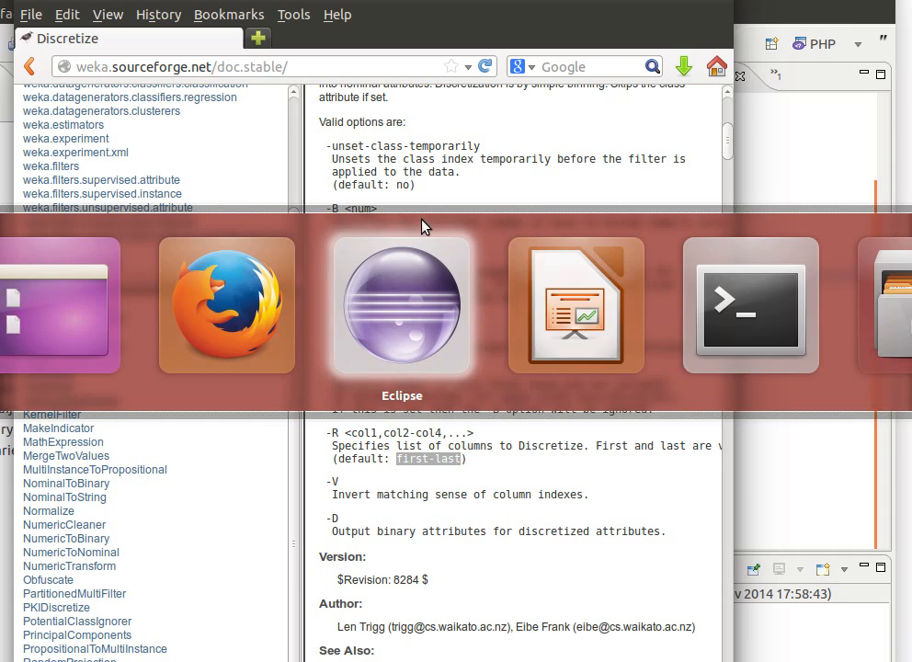
left_click(401, 306)
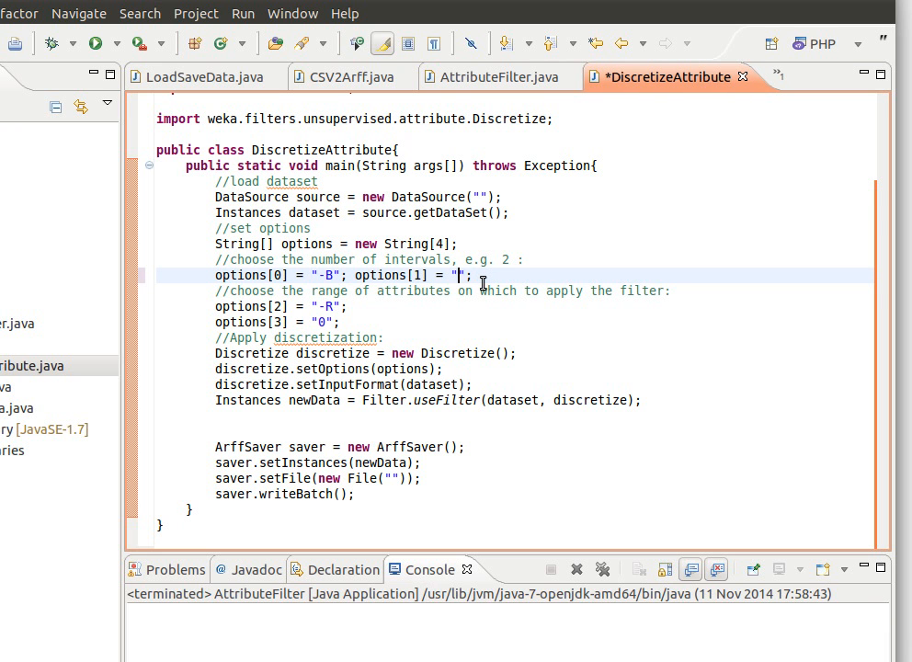
Step: Change the bin count option in DiscretizeAttribute.java to 4 and save
type("4")
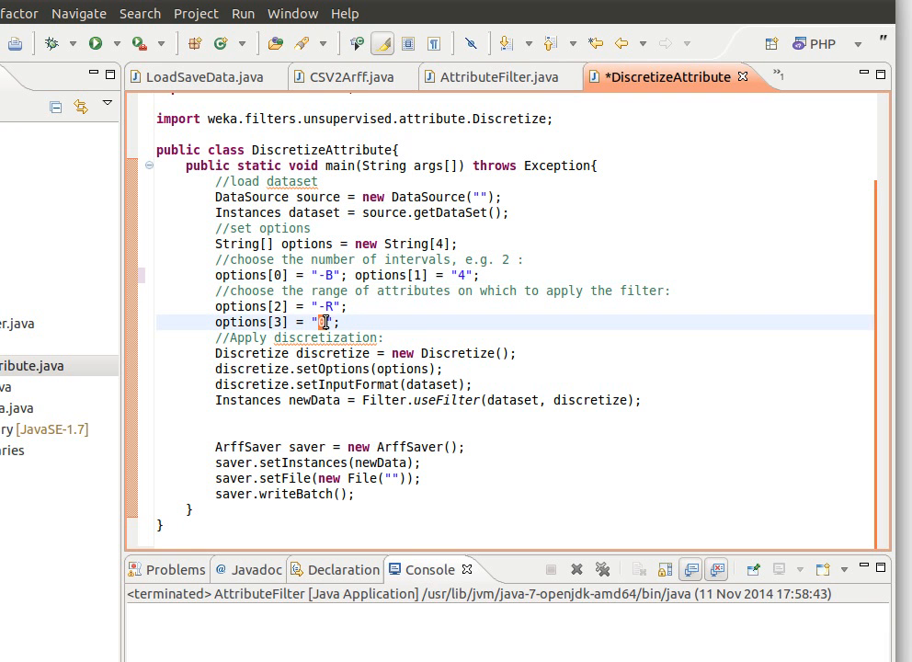
type("0")
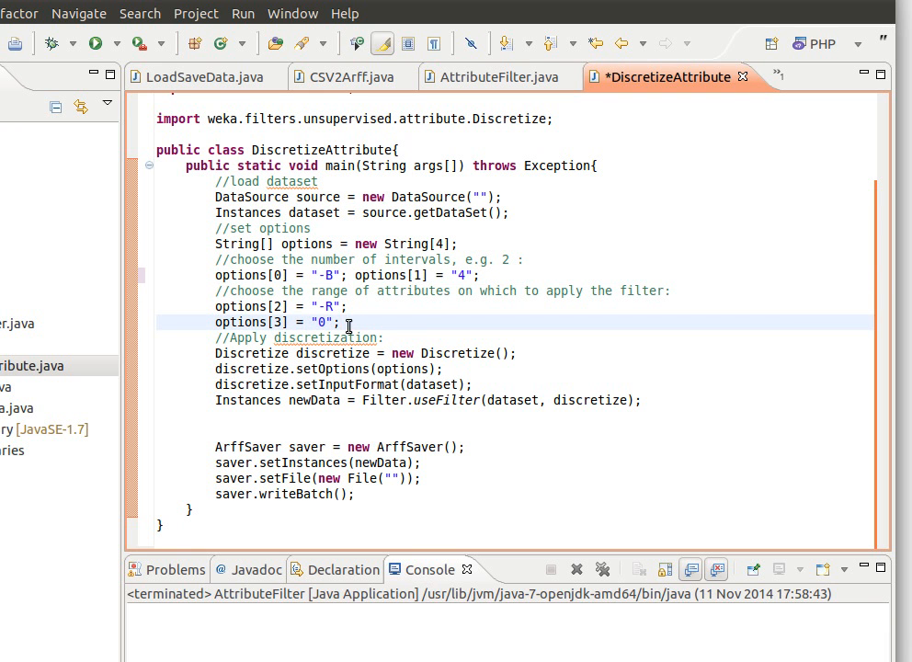
key("ctrl+s")
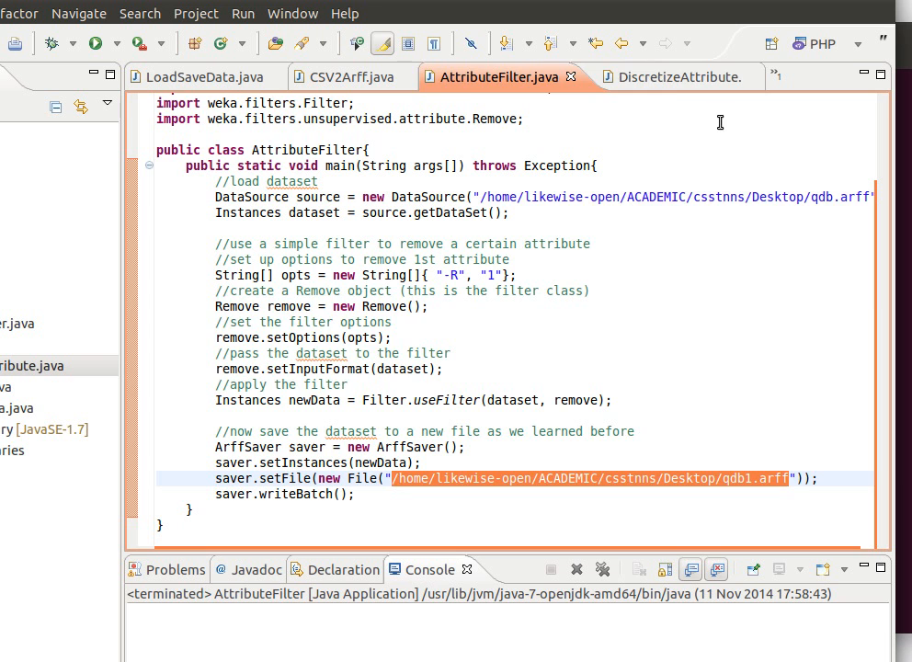
Step: Use the Desktop qdb1.arff path for input and qdb2.arff for output, then run the program
left_click(666, 76)
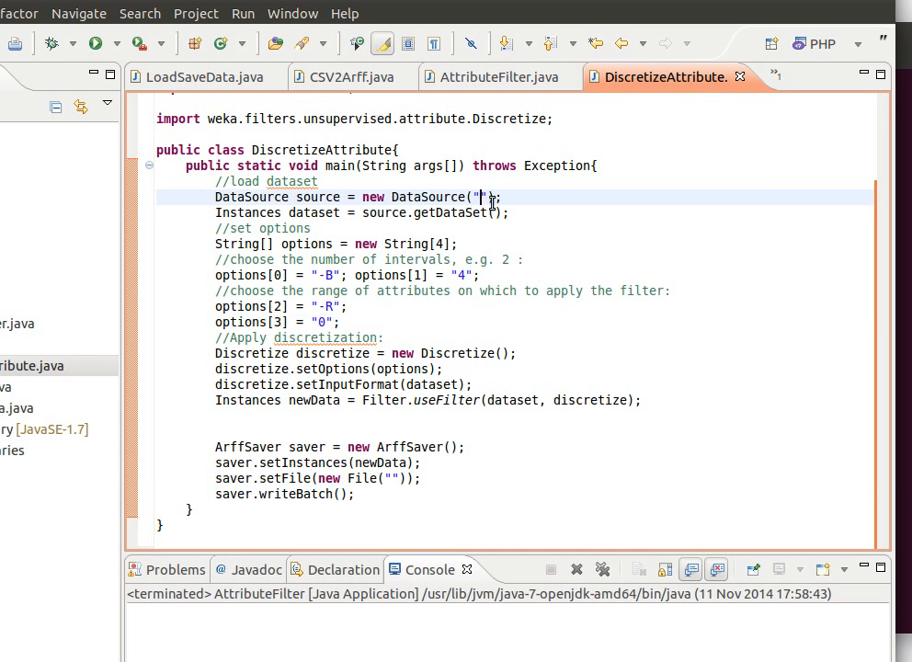
type("/home/likewise-open/ACADEMIC/csstnns/Desktop/qdb1.arff")
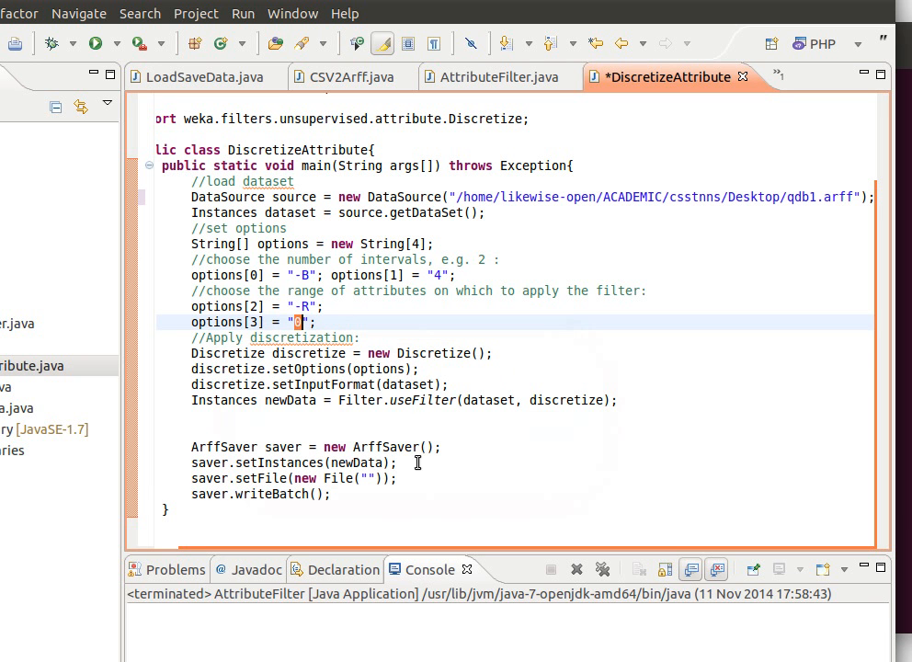
type("/home/likewise-open/ACADEMIC/csstnns/Desktop/qdb1.arff")
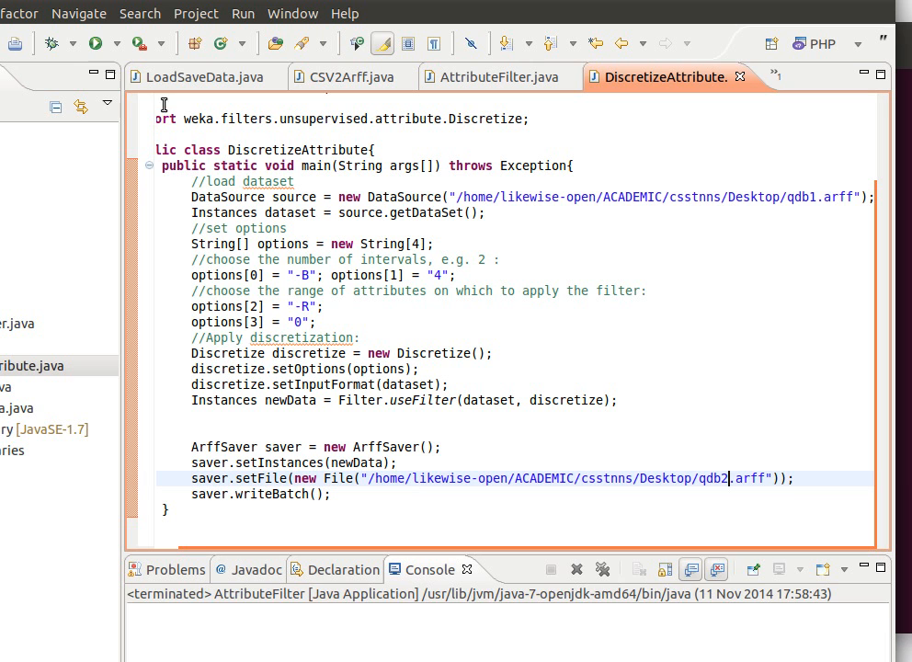
left_click(91, 43)
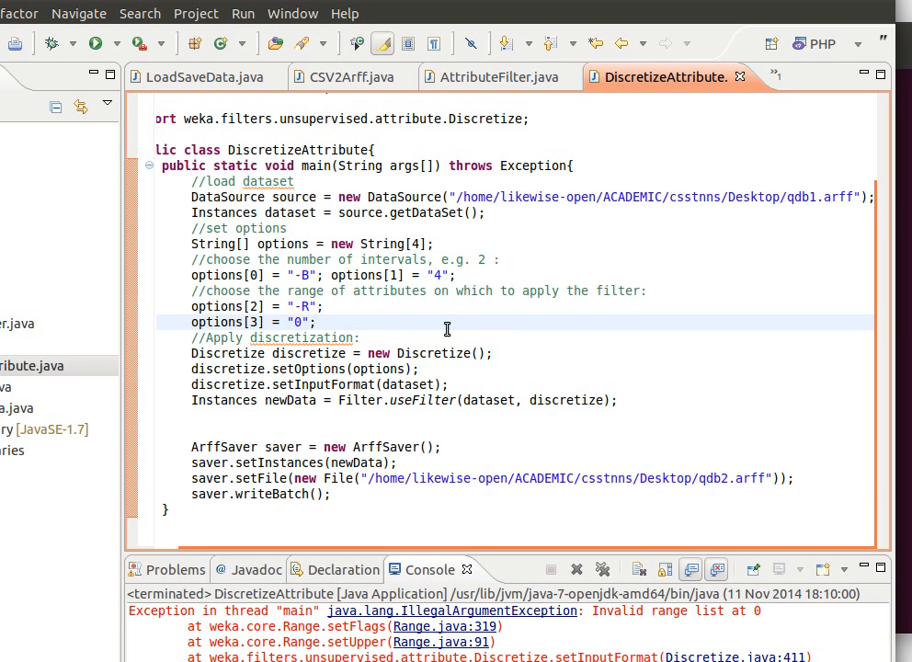
Step: Change the attribute range option from "0" to "0-2" and rerun the program
type("-2")
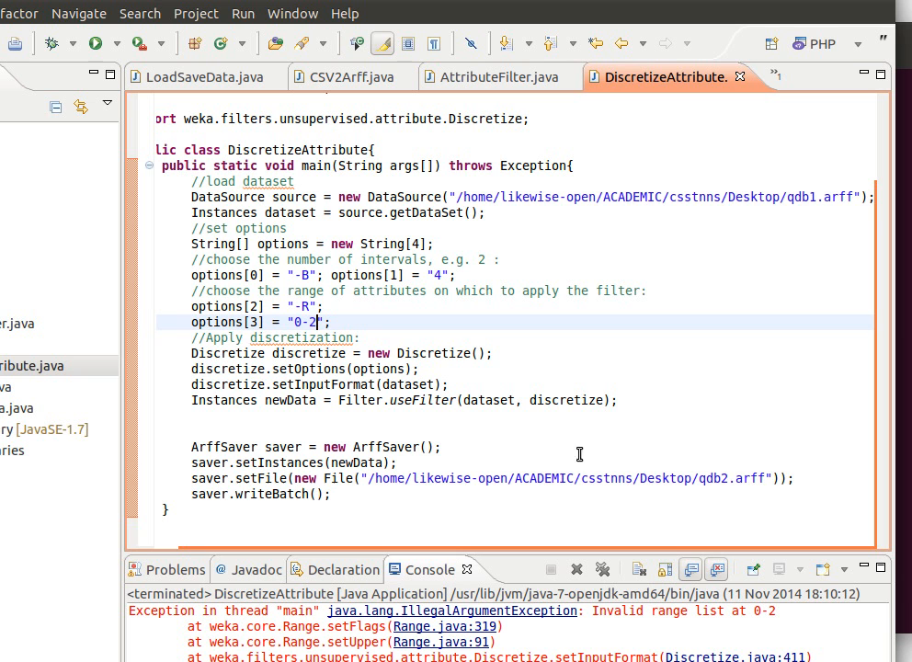
key("BackSpace")
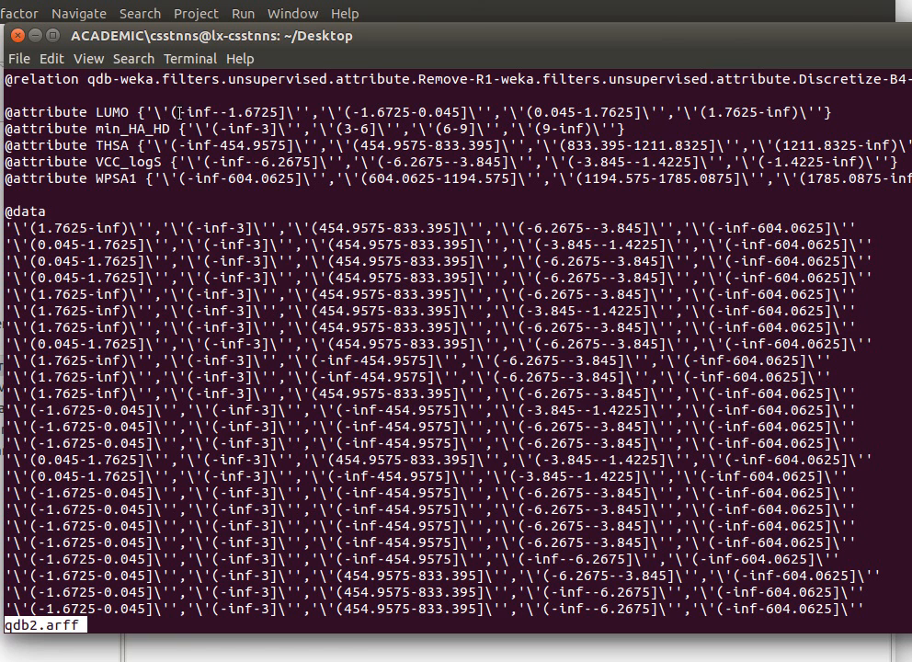
Step: Inspect the four-interval attribute definitions in qdb2.arff in the terminal
double_click(354, 112)
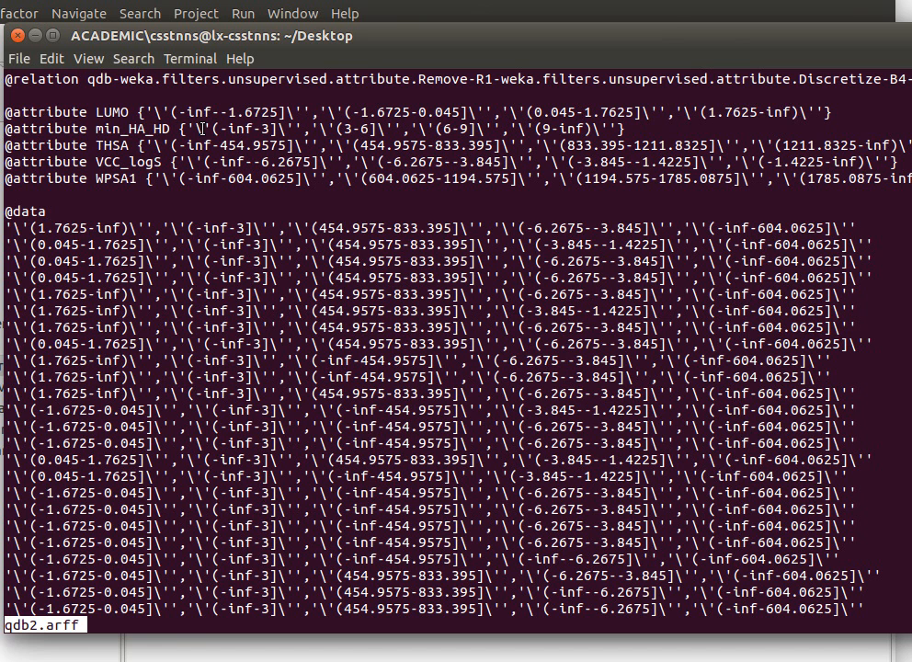
mouse_move(119, 161)
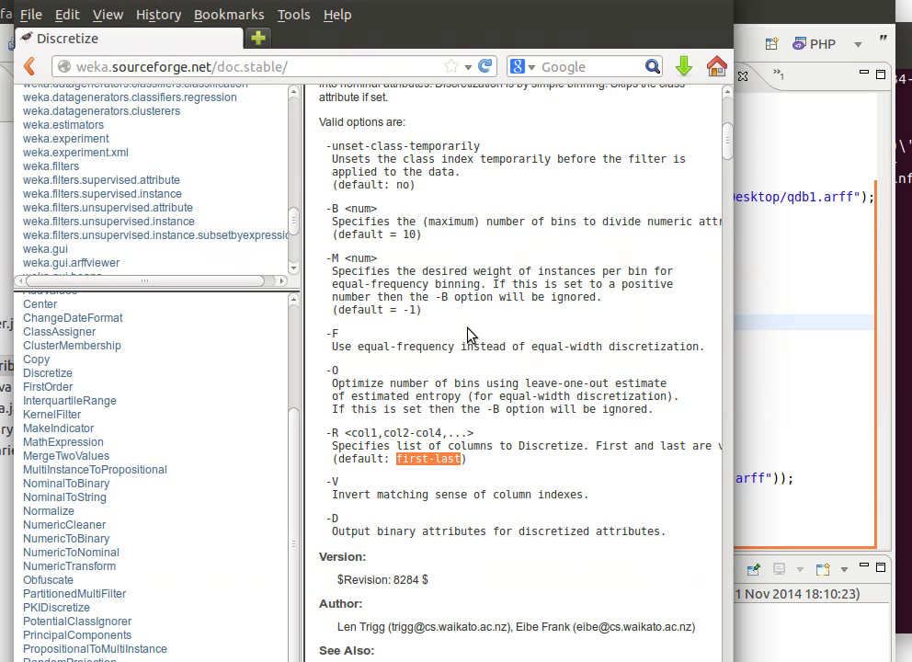
mouse_move(446, 474)
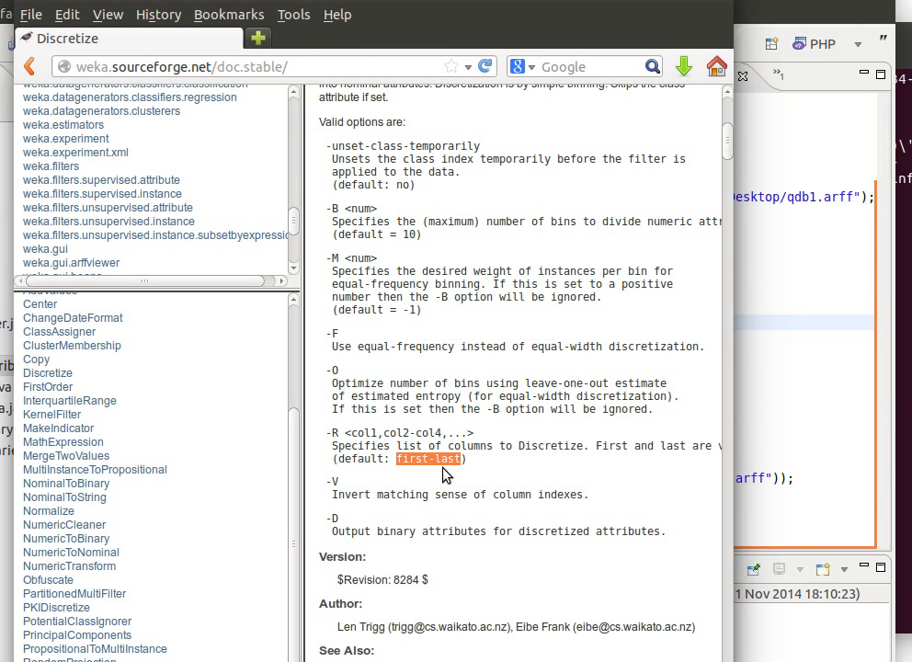
mouse_move(372, 454)
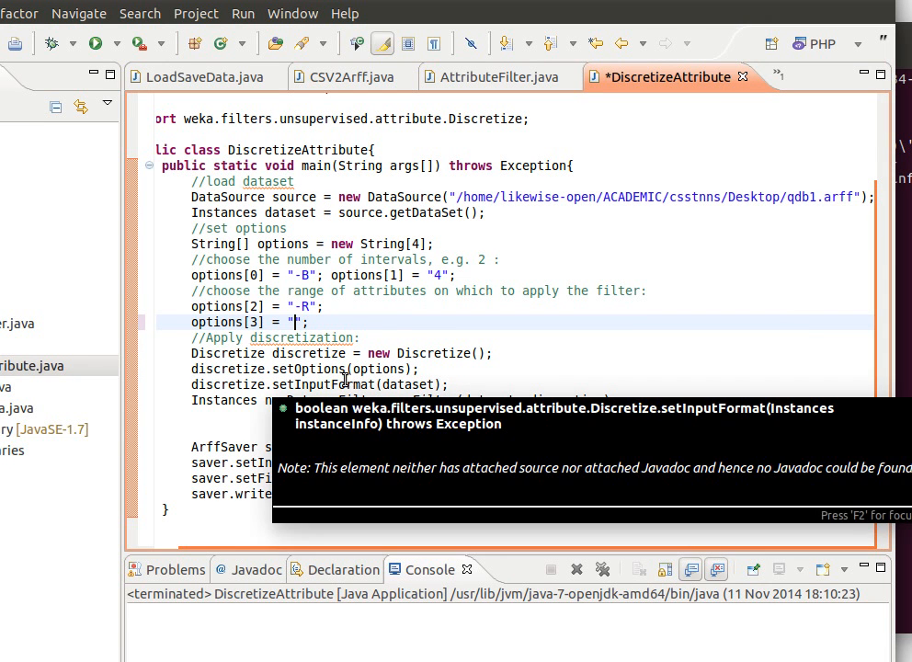
Step: Retype the attribute range option as "first", then as a numeric range ending in -3
type("fi")
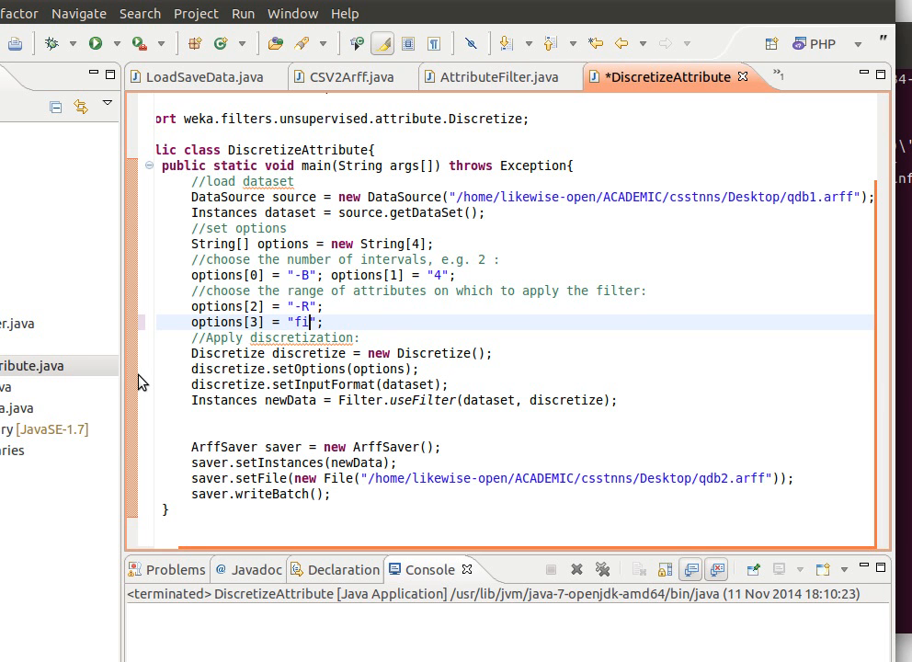
type("rst")
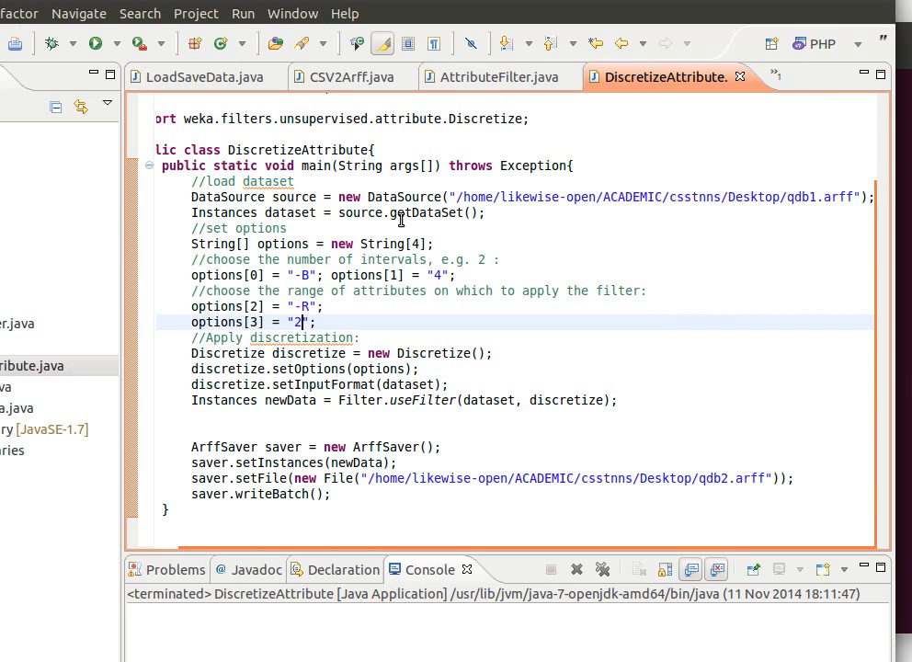
type("-3")
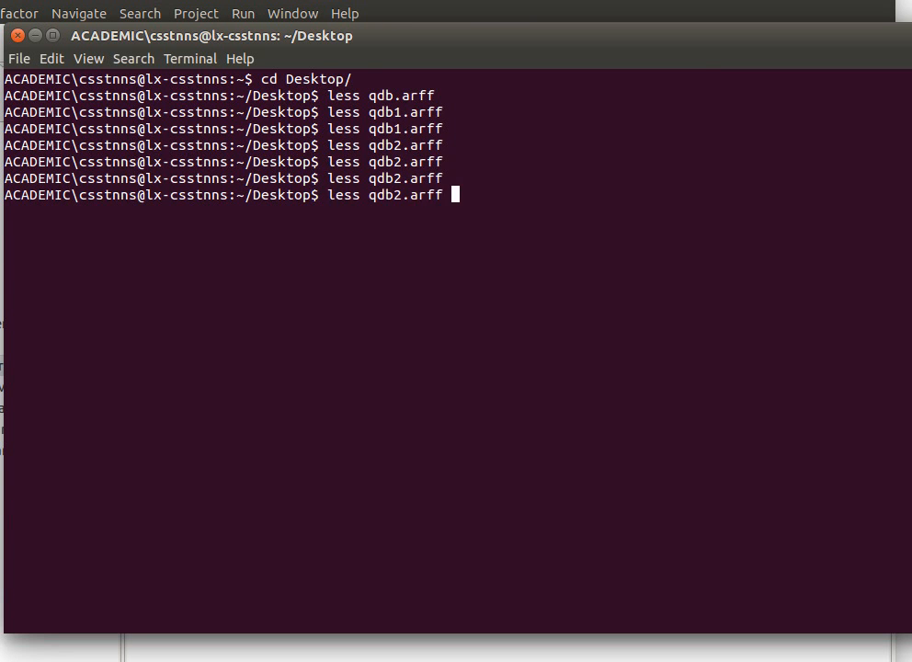
Step: Run less qdb2.arff in the terminal
key("Return")
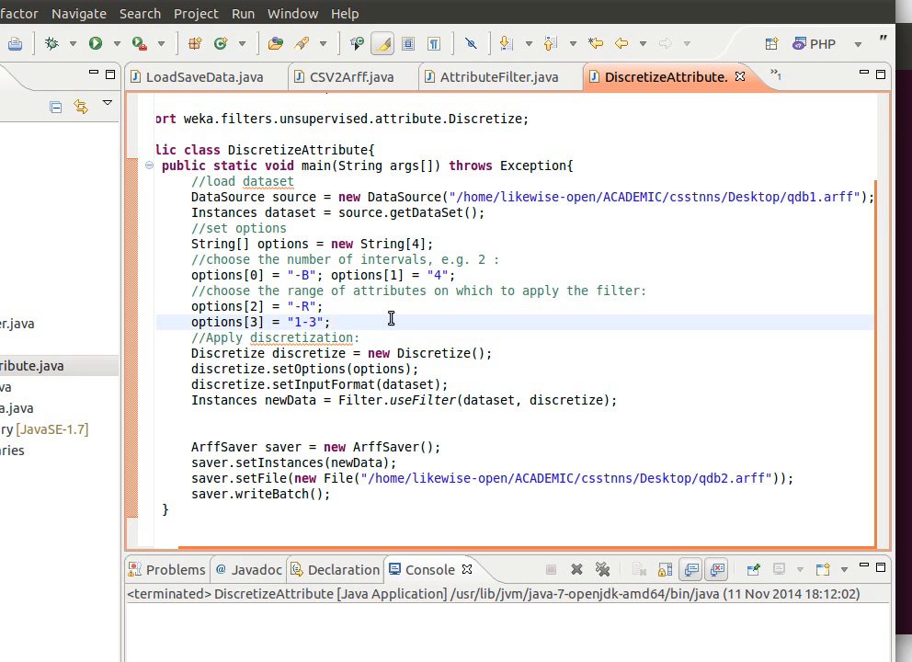
Step: Add a "-V" option to invert range 1-3, enlarge the options array to 5, and rerun
type("options[2] = \"-R\";")
type("options[4] = \"-V\";")
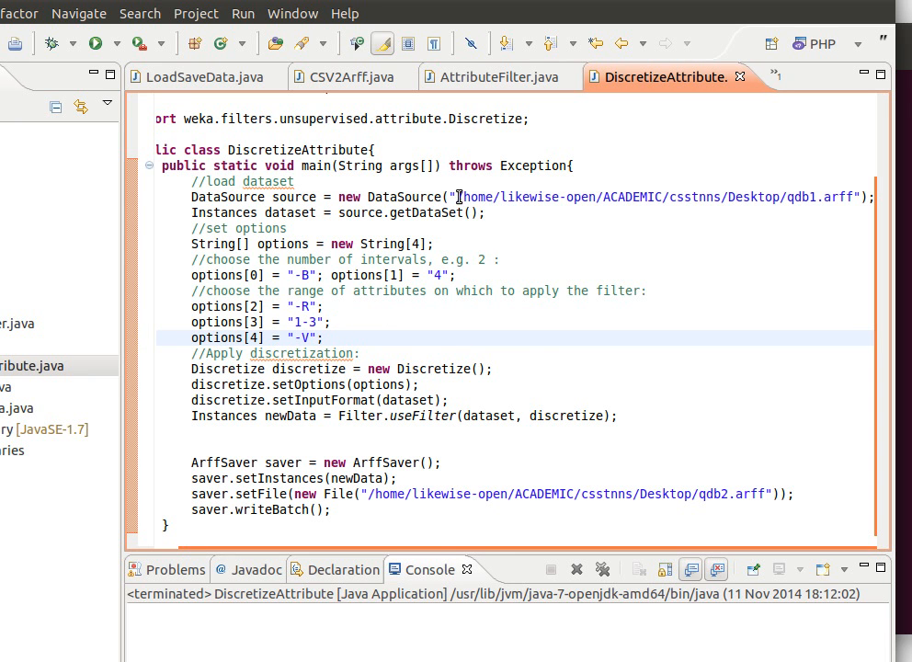
mouse_move(94, 44)
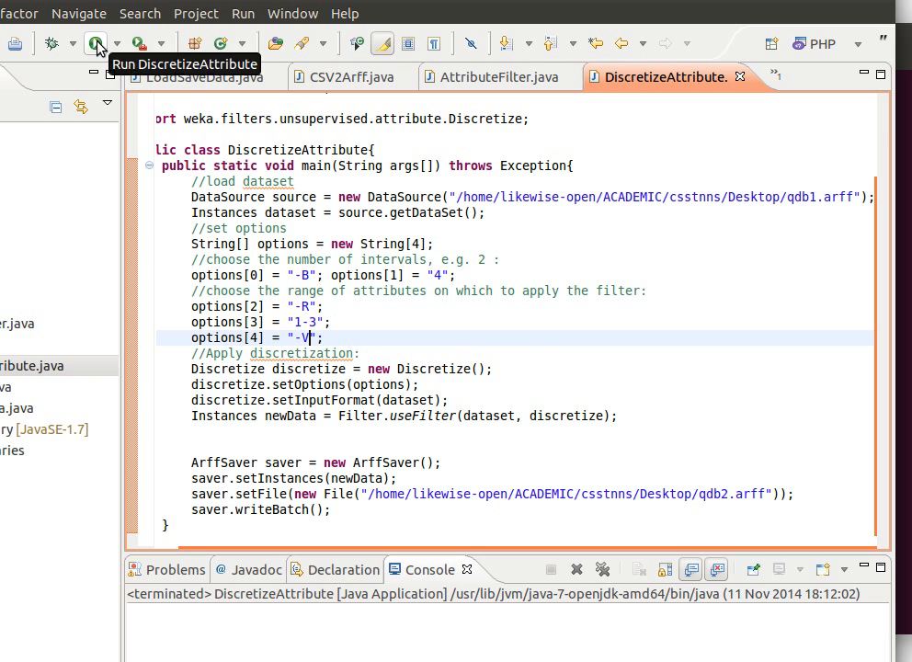
left_click(96, 43)
type("5")
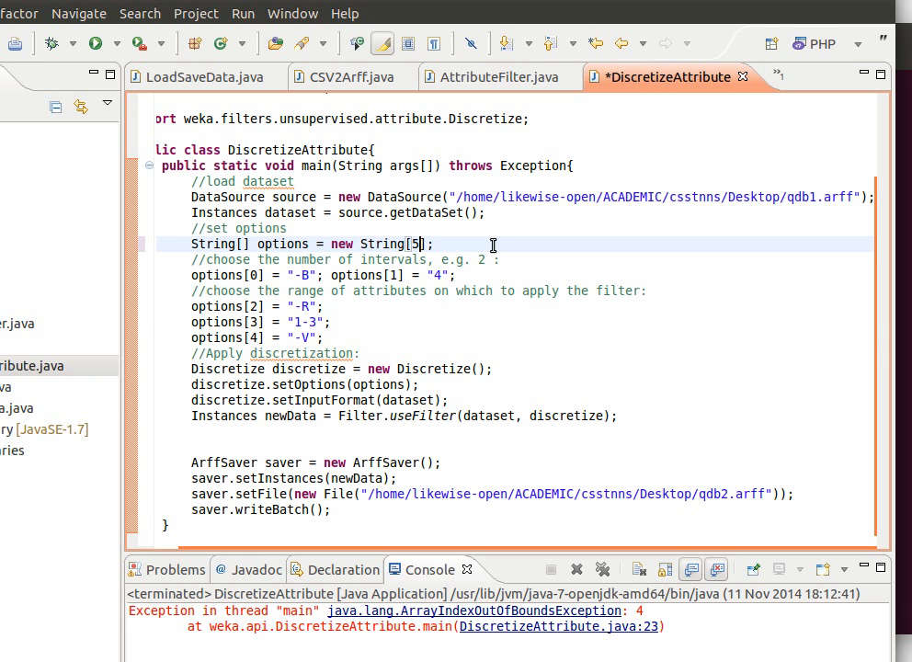
left_click(95, 43)
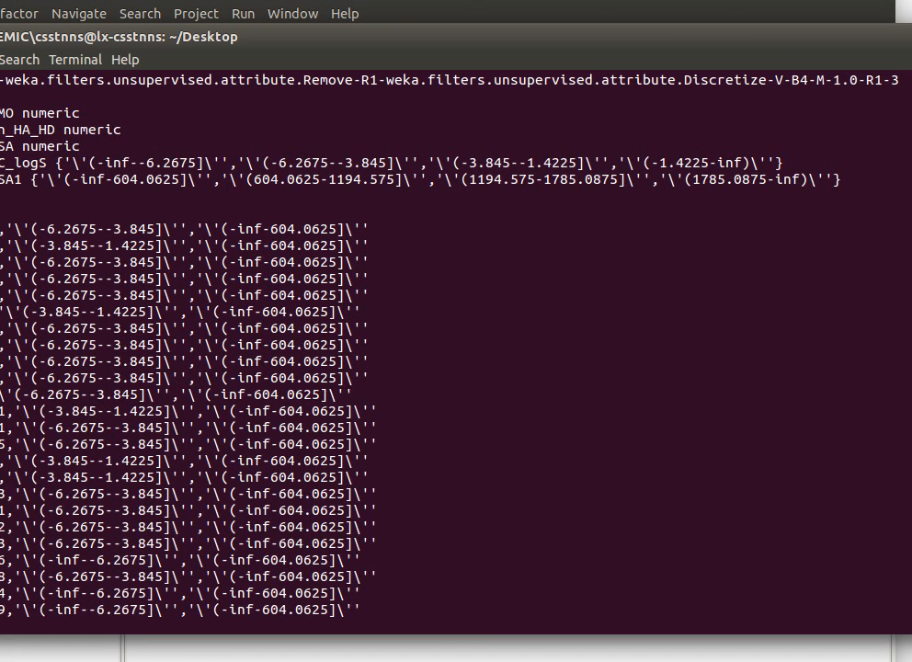
mouse_move(98, 130)
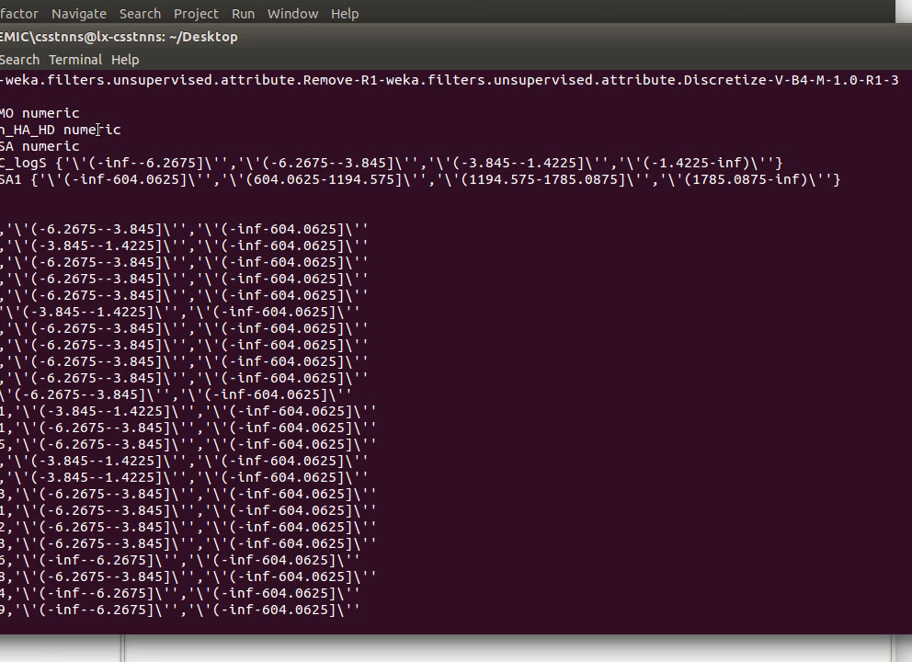